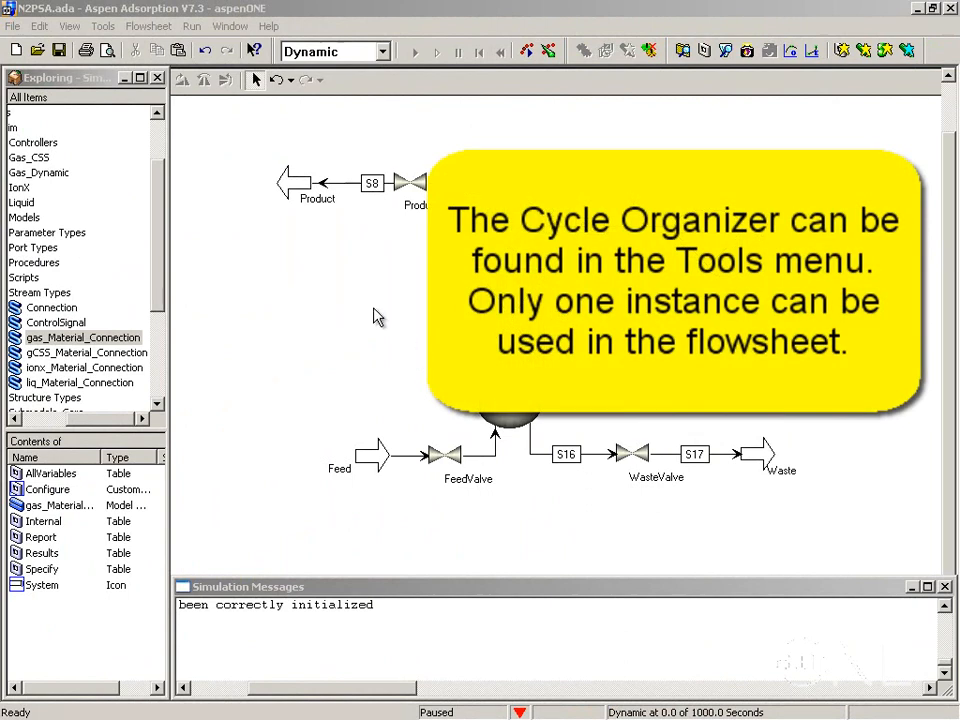
pyautogui.moveTo(148, 26)
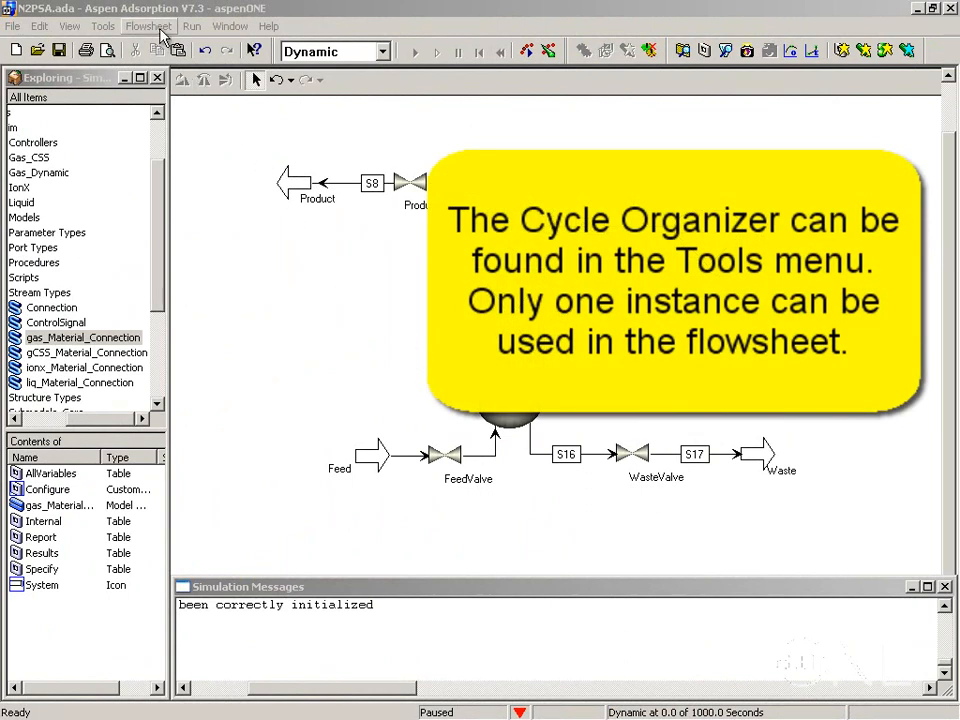
# Step: Add a Cycle Organizer block to the PSA flowsheet from the Tools menu
pyautogui.click(103, 26)
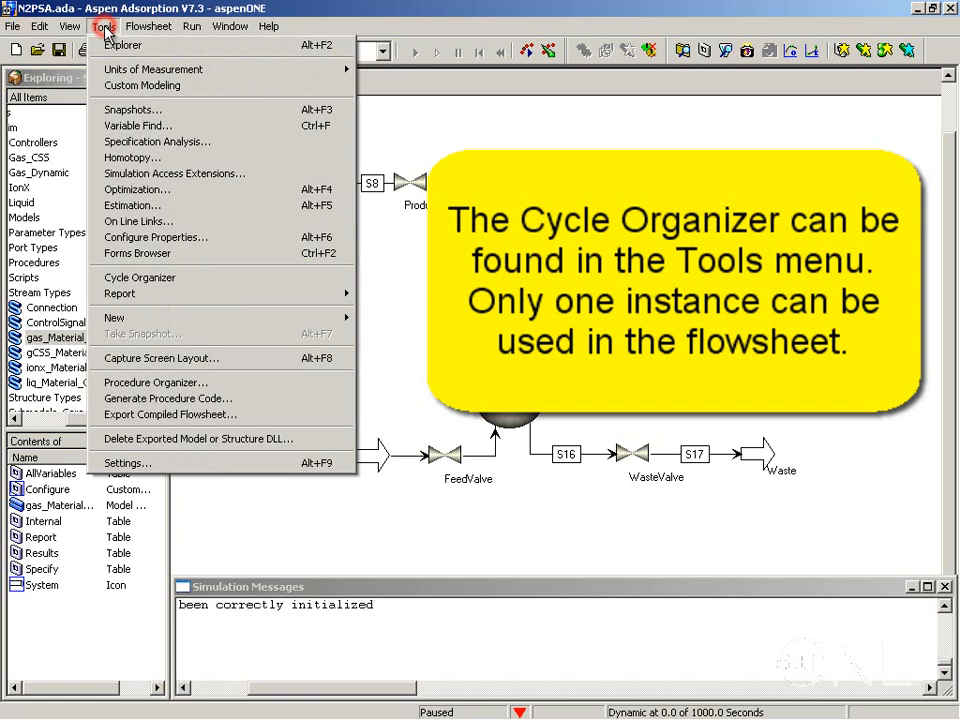
pyautogui.moveTo(140, 277)
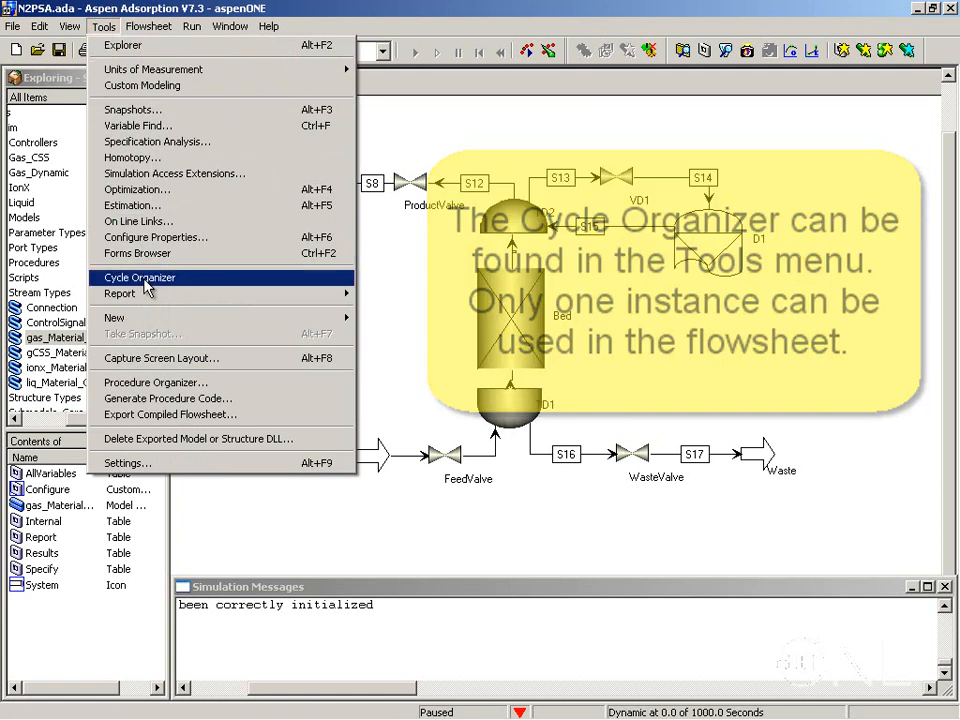
pyautogui.click(139, 277)
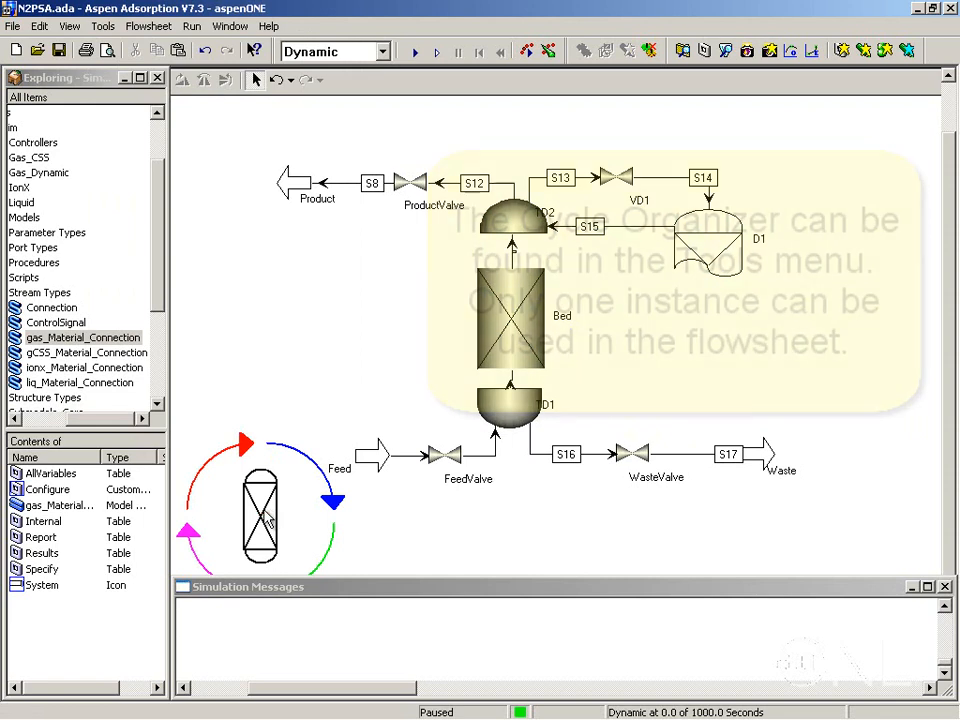
# Step: Describe step 1 as 'Adsorption & supply to purge', time driven for 60 s
pyautogui.click(74, 26)
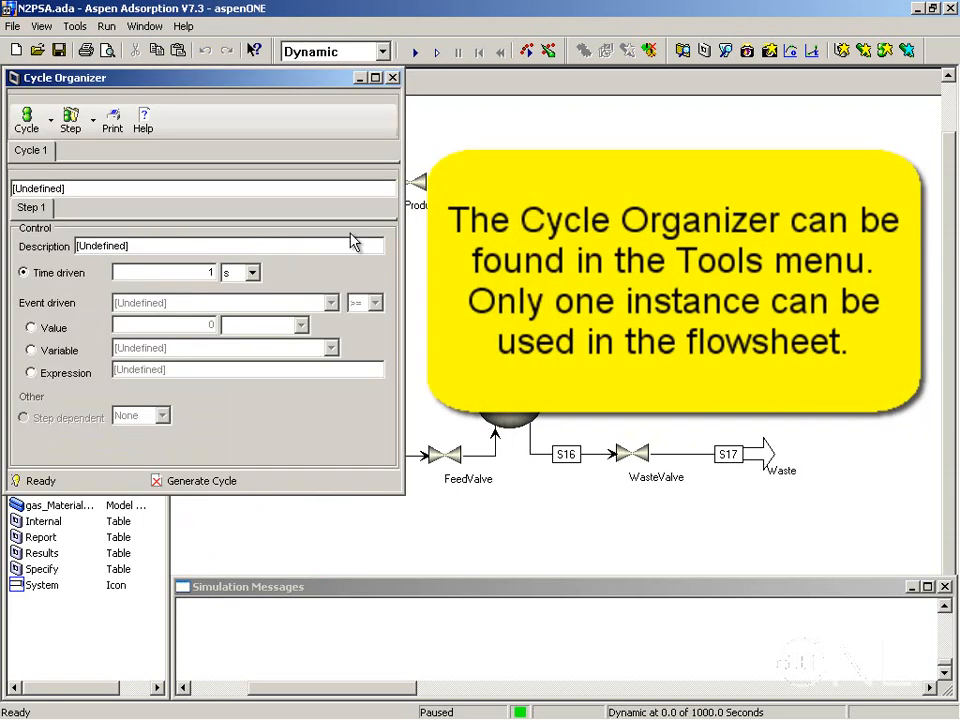
pyautogui.moveTo(288, 88)
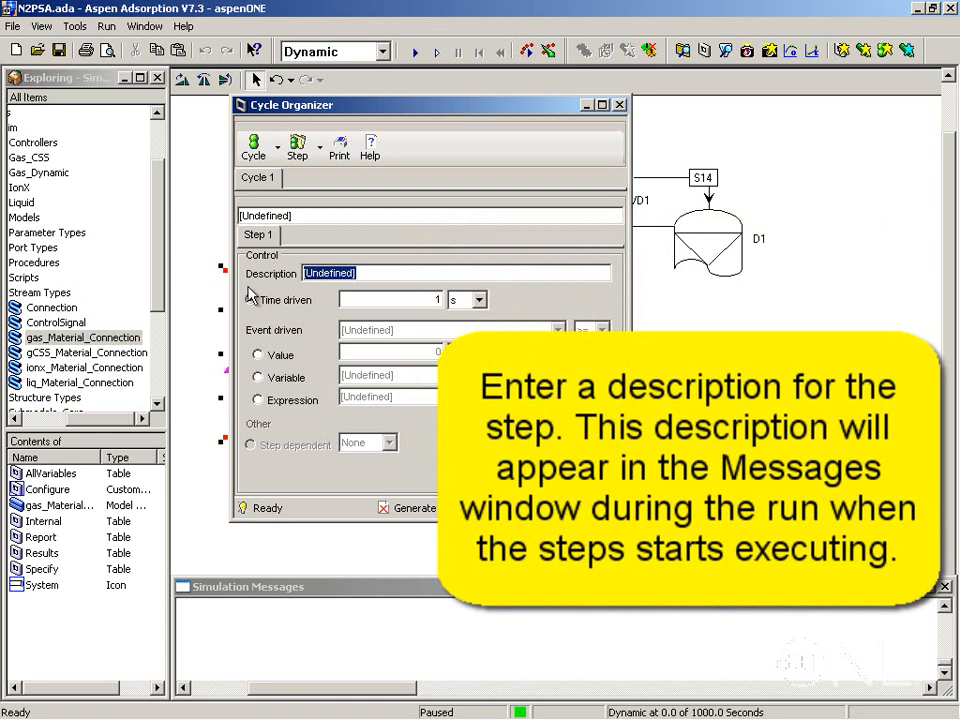
pyautogui.write('Adsorption')
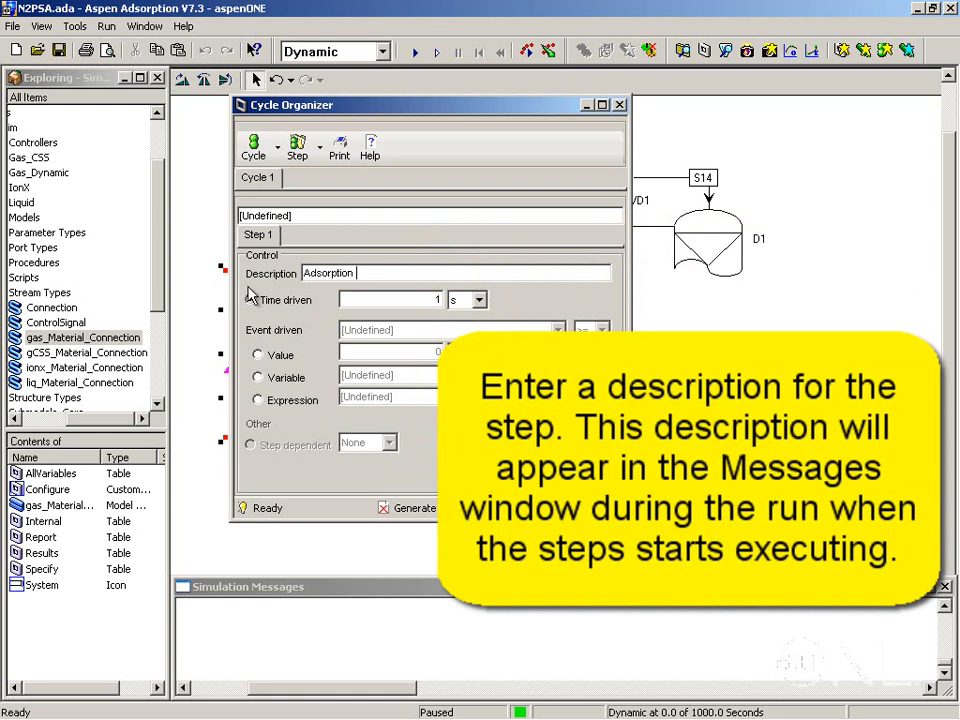
pyautogui.write('& supply to pur')
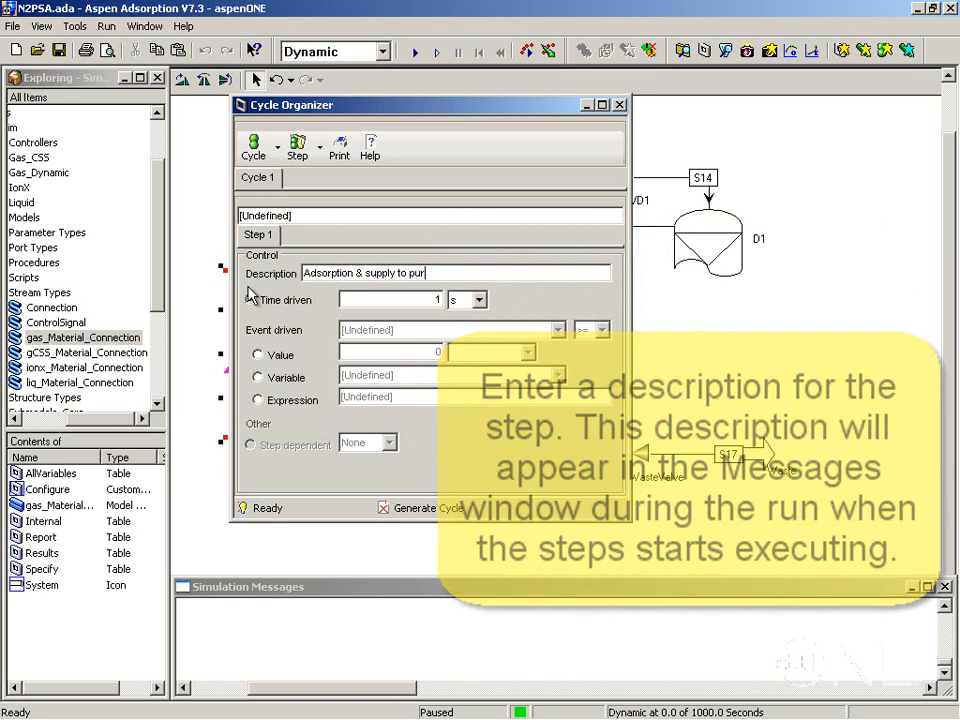
pyautogui.click(250, 299)
pyautogui.write('60')
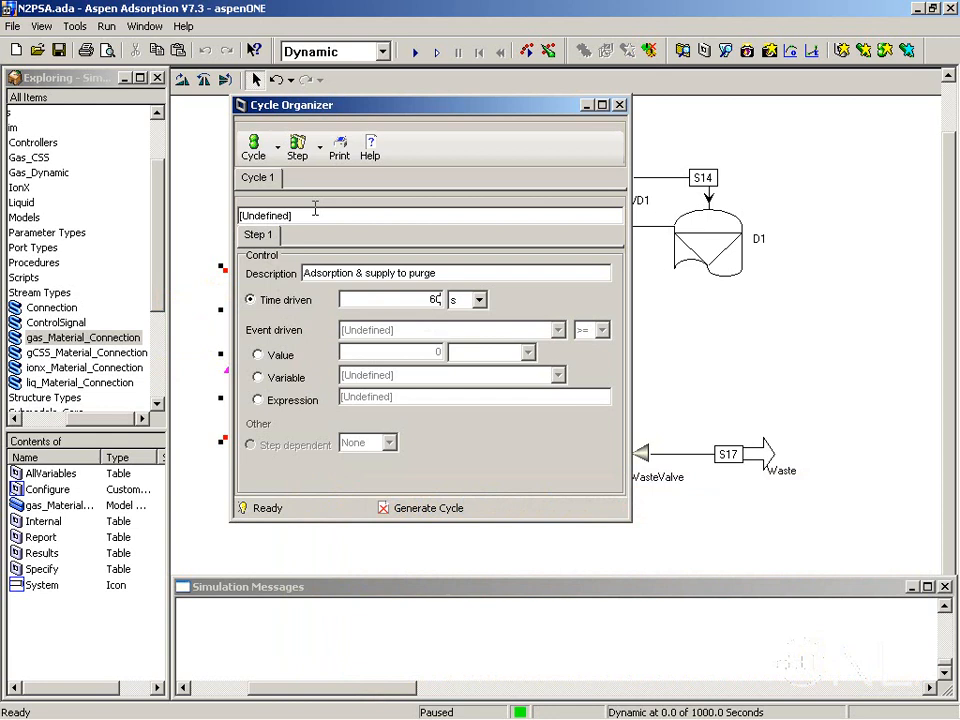
# Step: Add D1.P_Stage_Start to step 1's manipulated variables and reopen the variable list
pyautogui.click(297, 145)
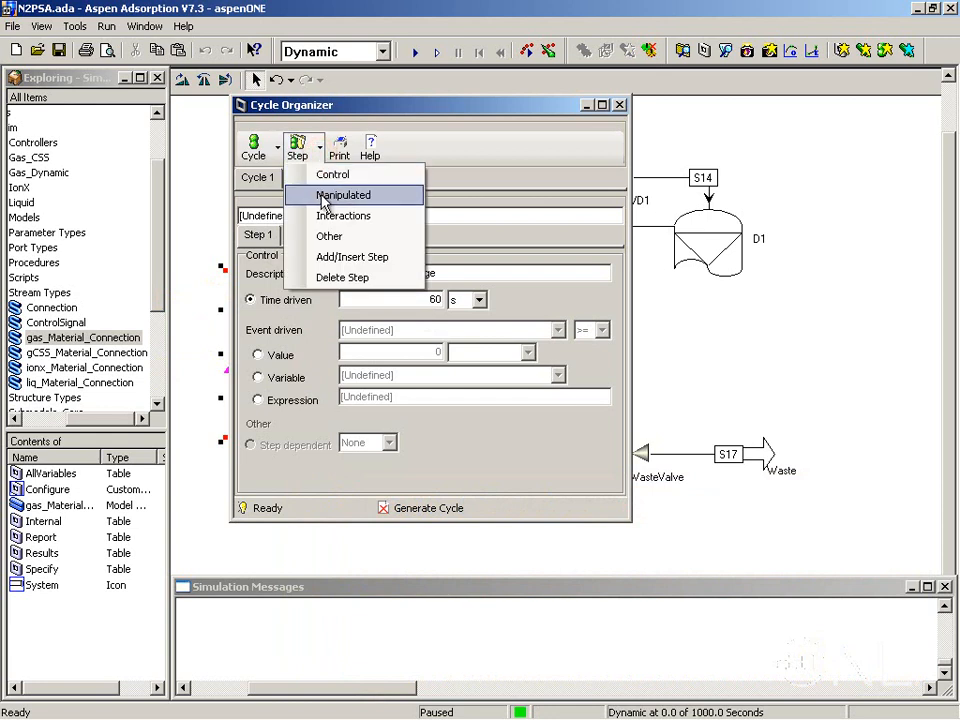
pyautogui.click(343, 195)
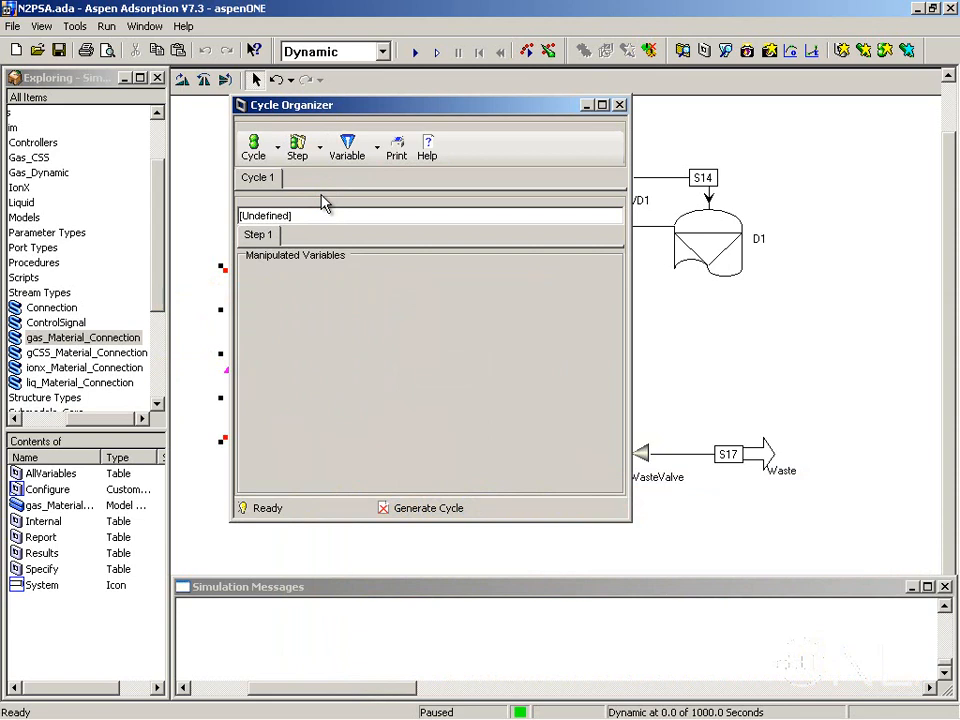
pyautogui.click(347, 147)
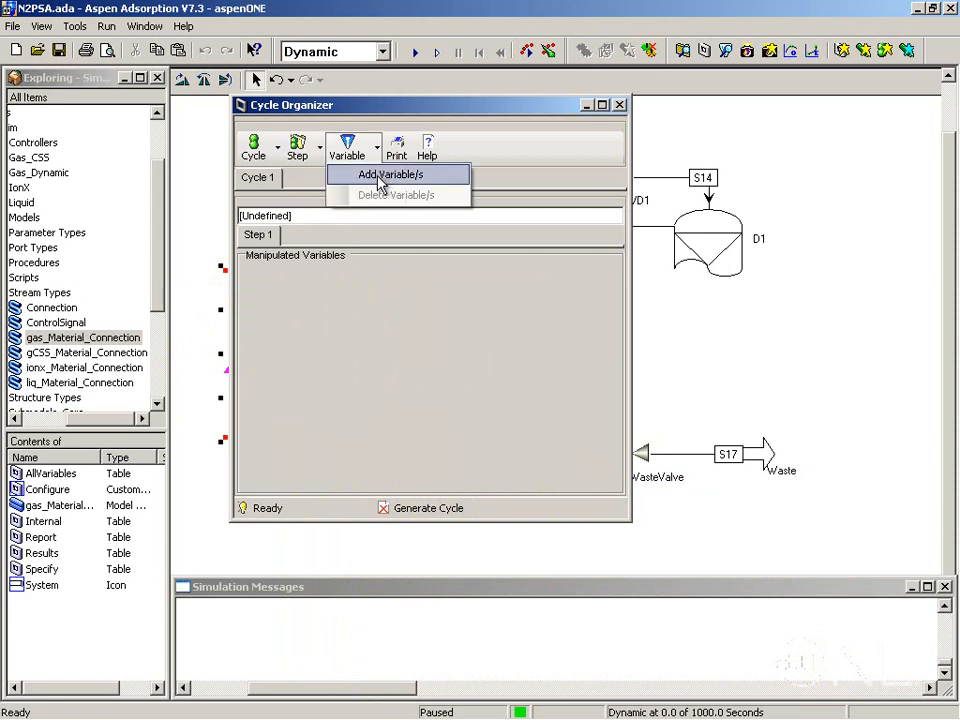
pyautogui.click(390, 174)
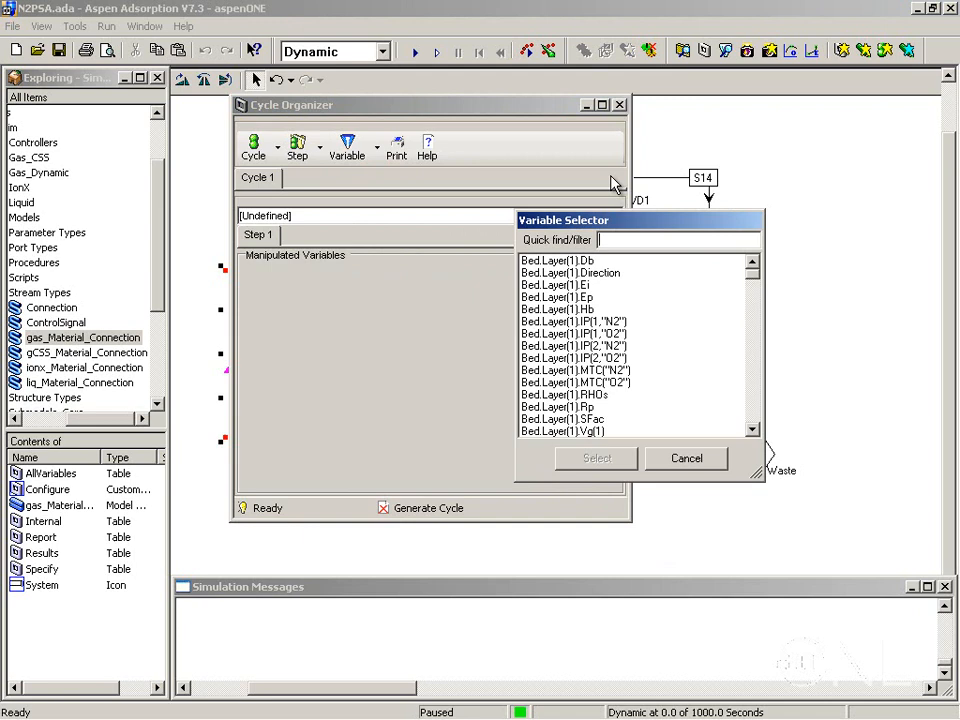
pyautogui.write('D1.Estimate_Switch')
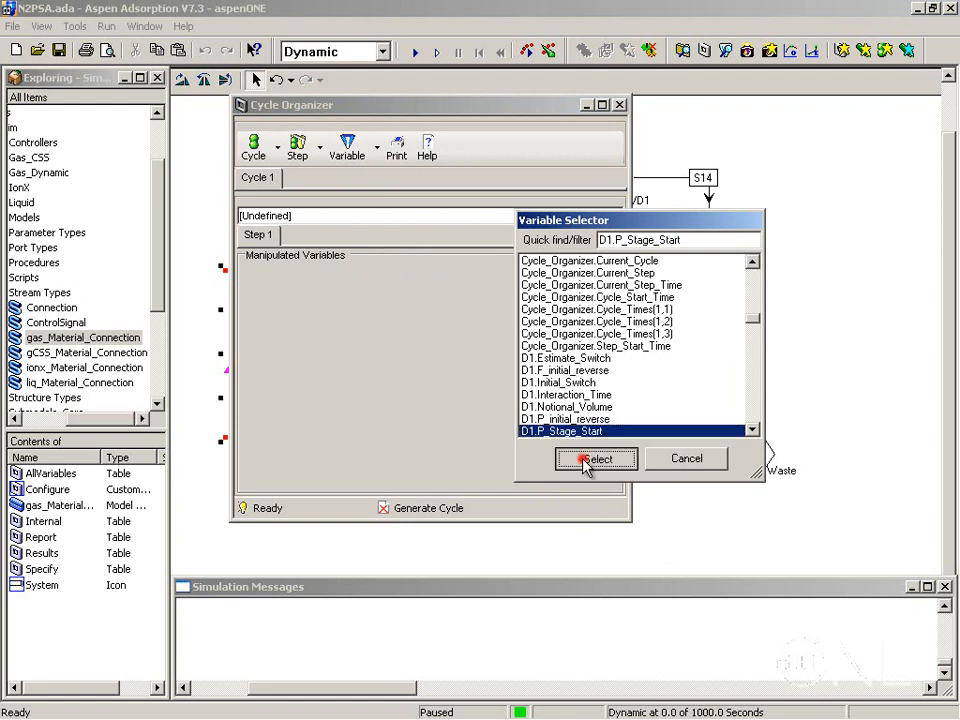
pyautogui.click(595, 459)
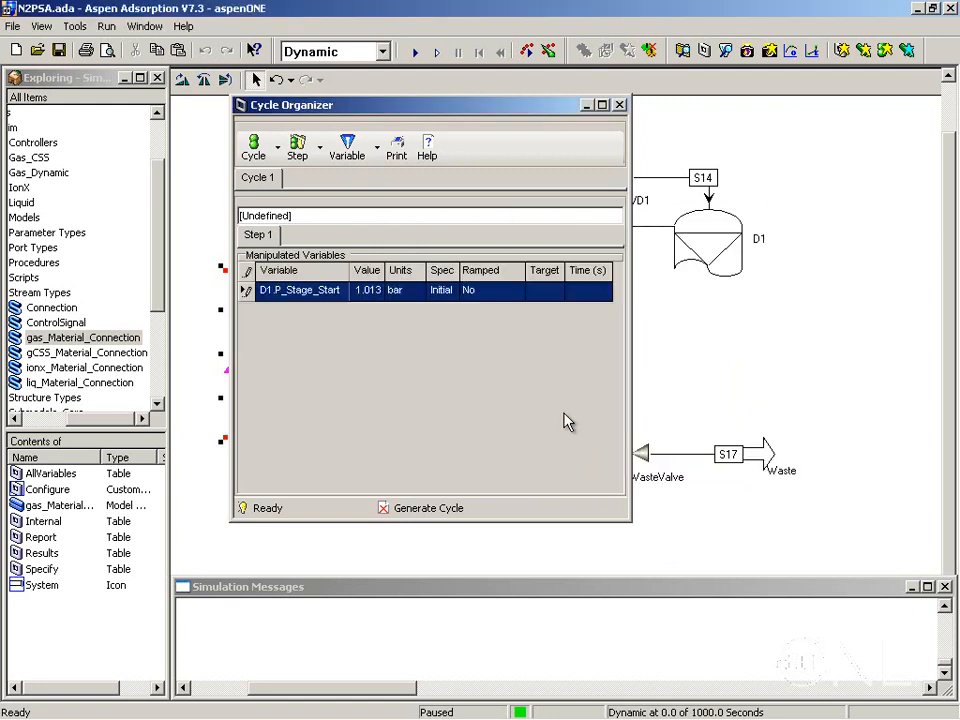
pyautogui.click(347, 145)
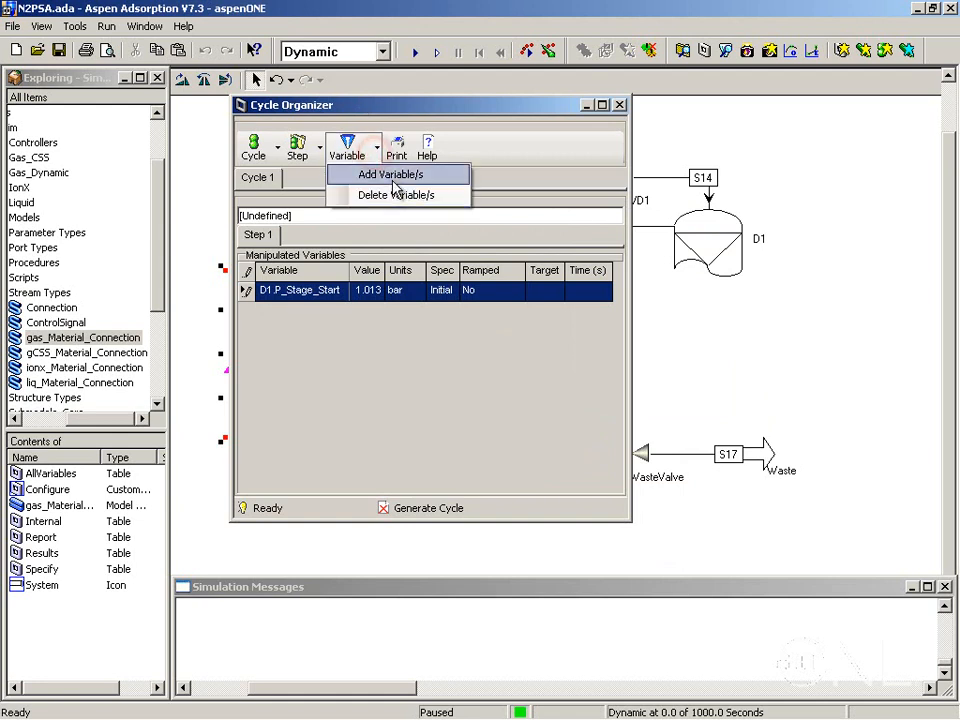
pyautogui.click(390, 174)
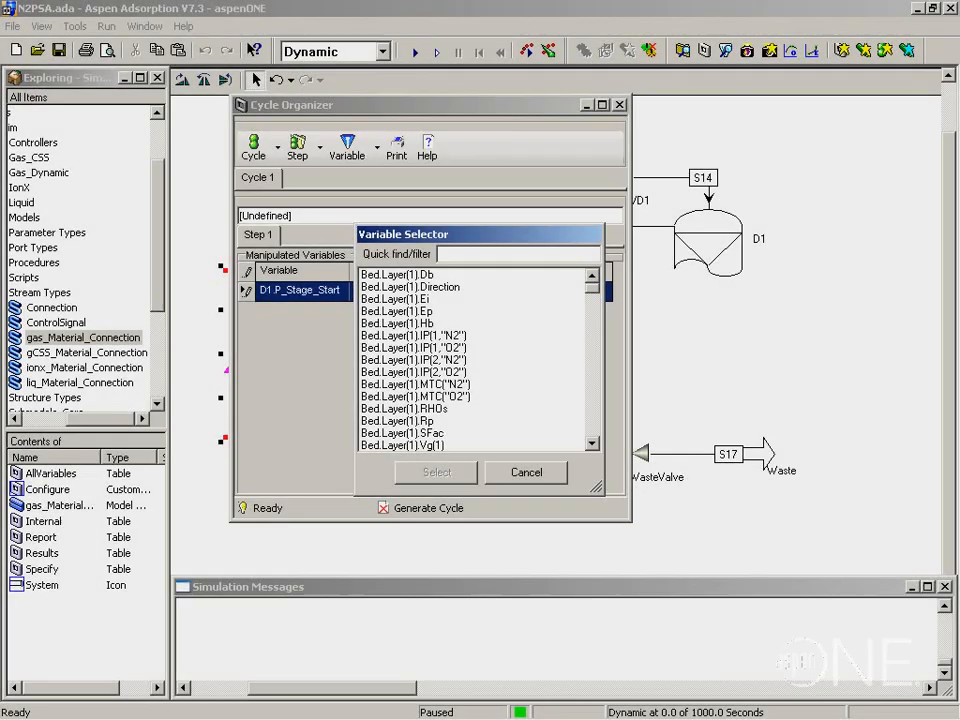
# Step: Select D1.XFac, the valve Active_Specification variables, ProductValve.Flowrate and VD1.Cv
pyautogui.click(526, 472)
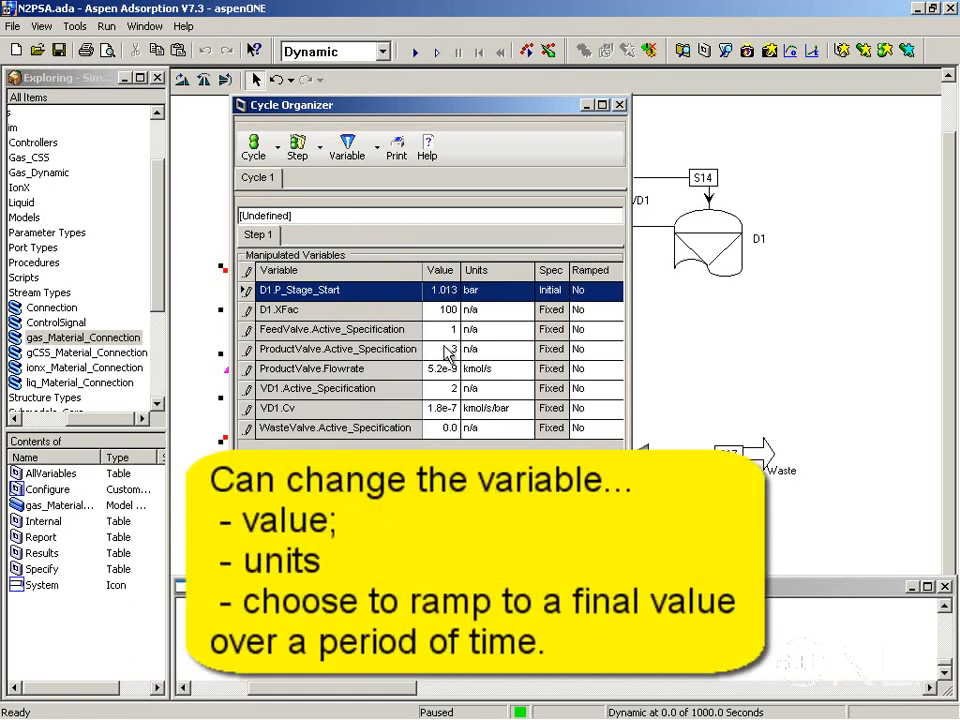
pyautogui.moveTo(520, 316)
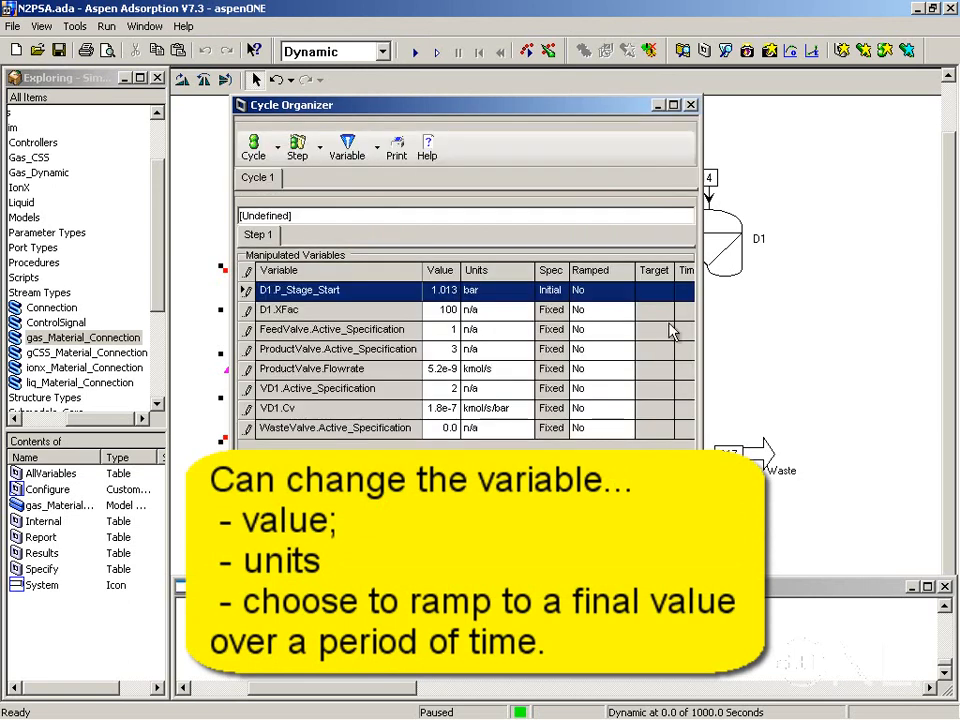
pyautogui.moveTo(613, 311)
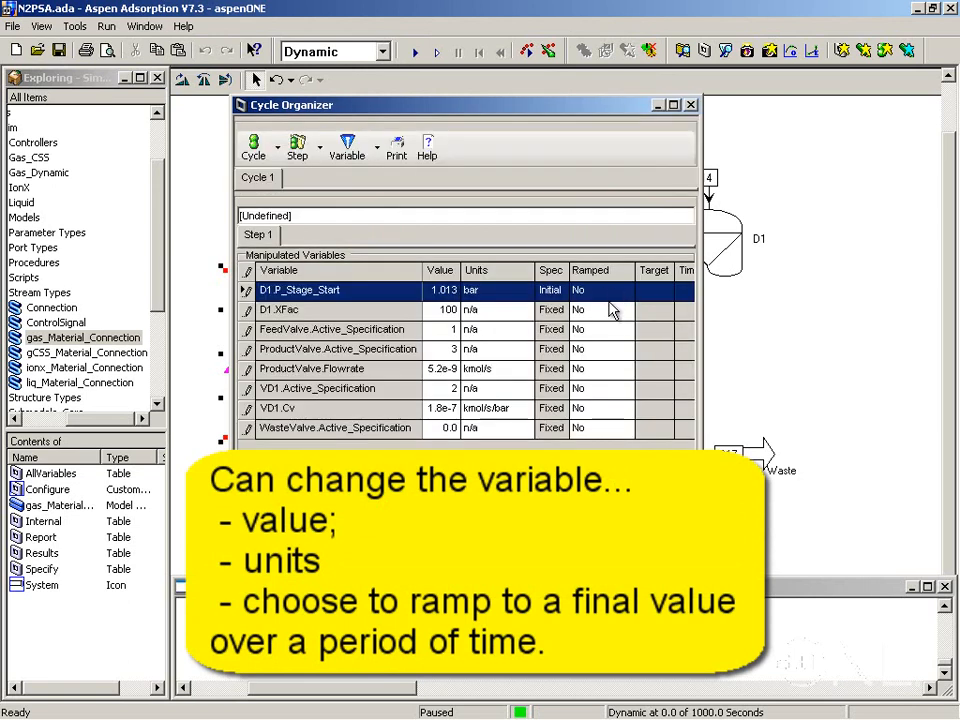
pyautogui.moveTo(613, 381)
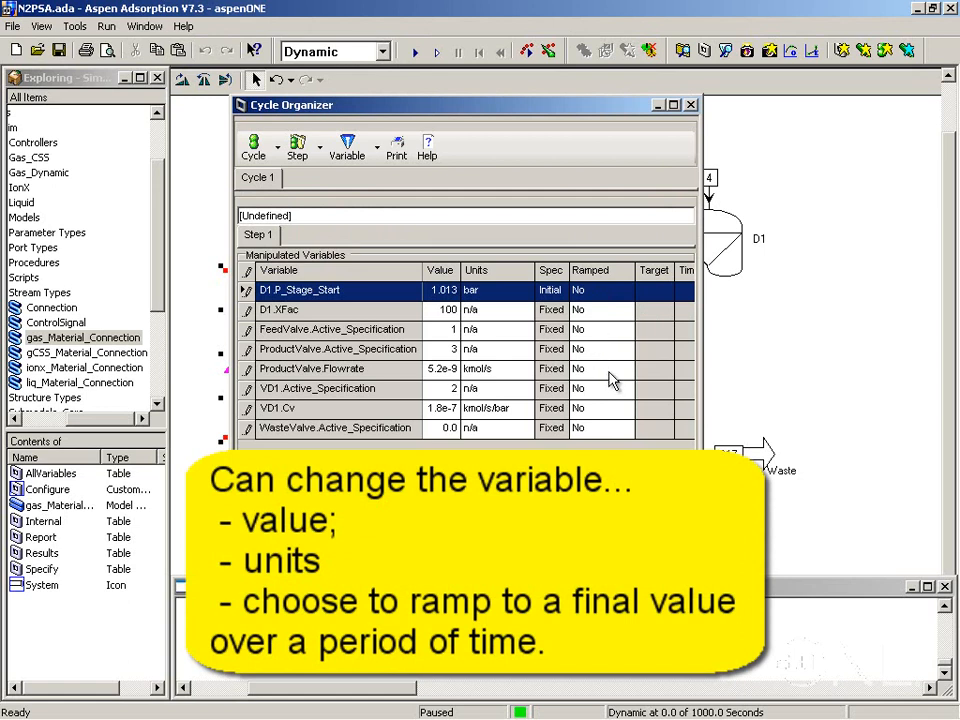
pyautogui.moveTo(661, 378)
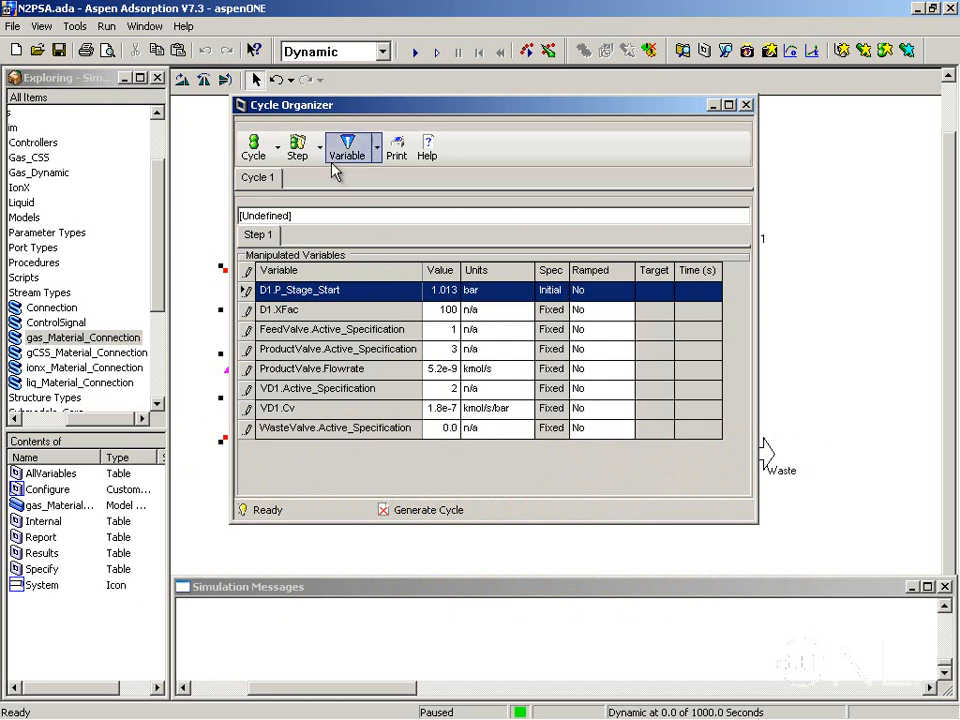
# Step: Insert Step 2 after Step 1, replicating Step 1's data
pyautogui.click(297, 147)
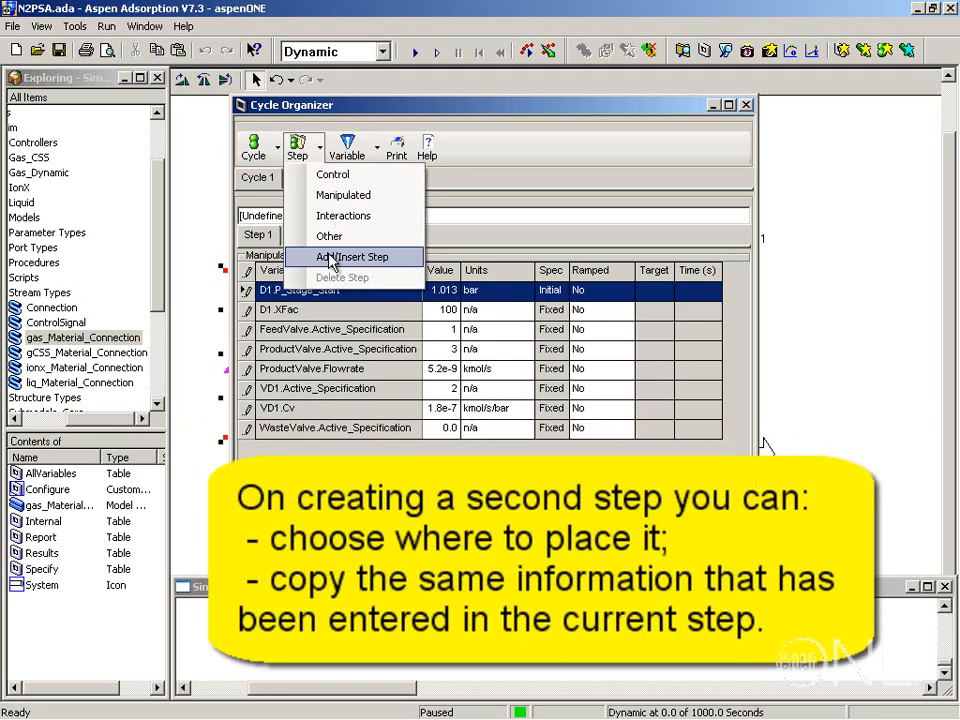
pyautogui.click(349, 256)
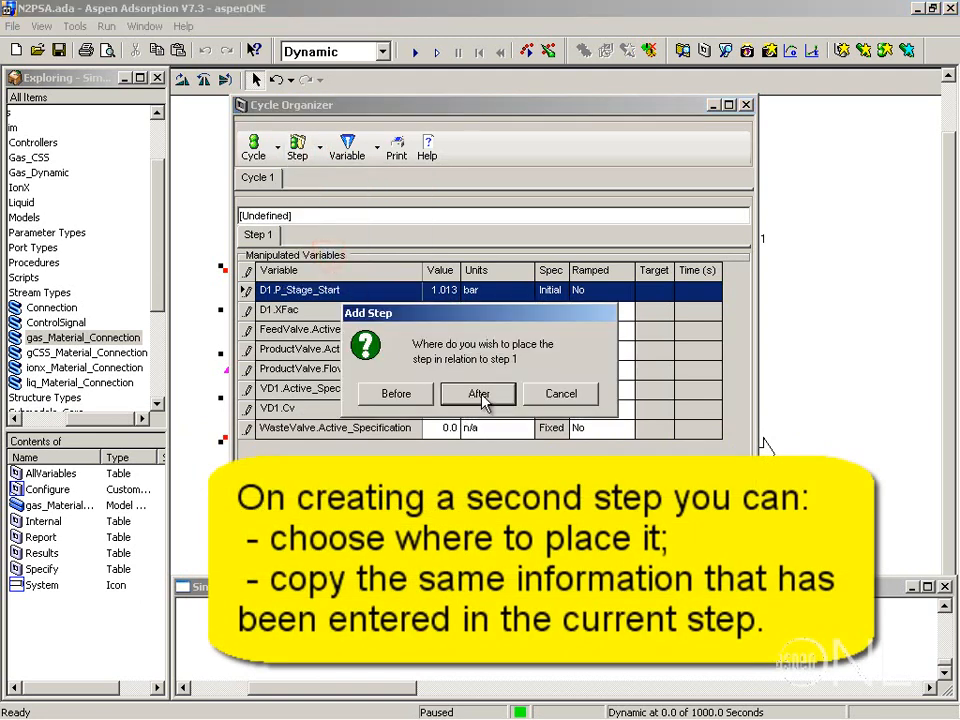
pyautogui.click(478, 393)
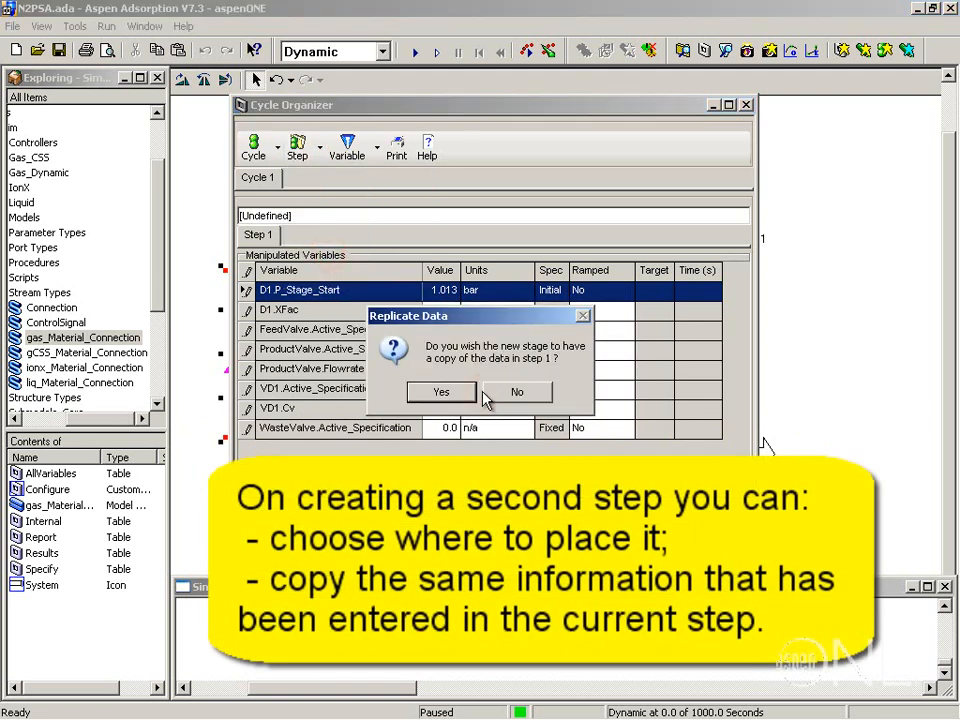
pyautogui.moveTo(465, 405)
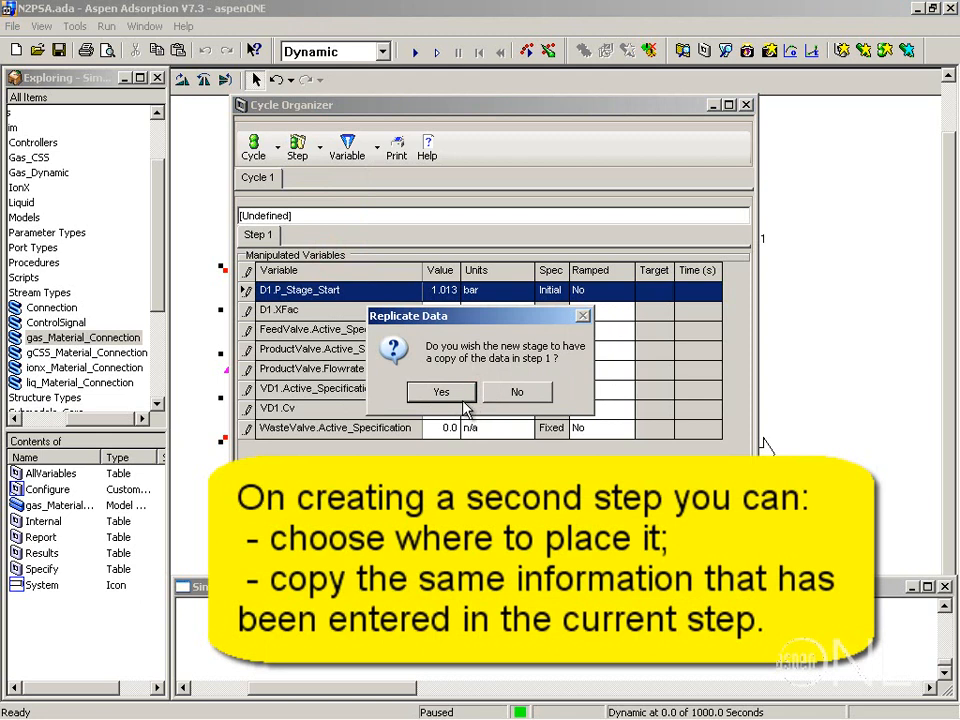
pyautogui.moveTo(460, 405)
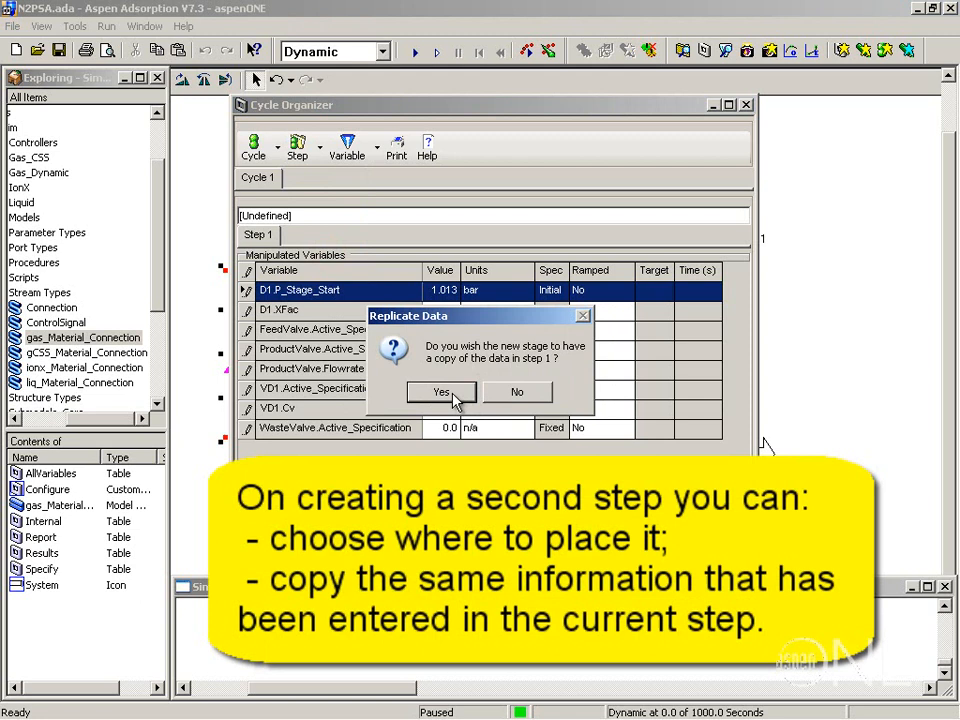
pyautogui.click(441, 391)
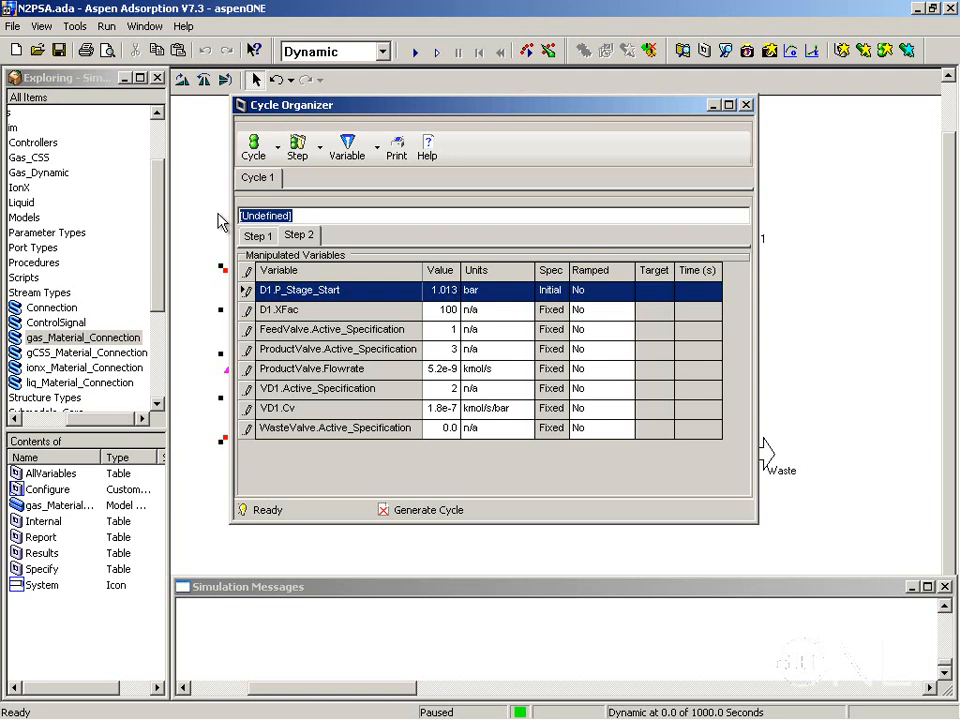
# Step: Enter 'Counter-current blow down' as step 2's description
pyautogui.write('Counter-')
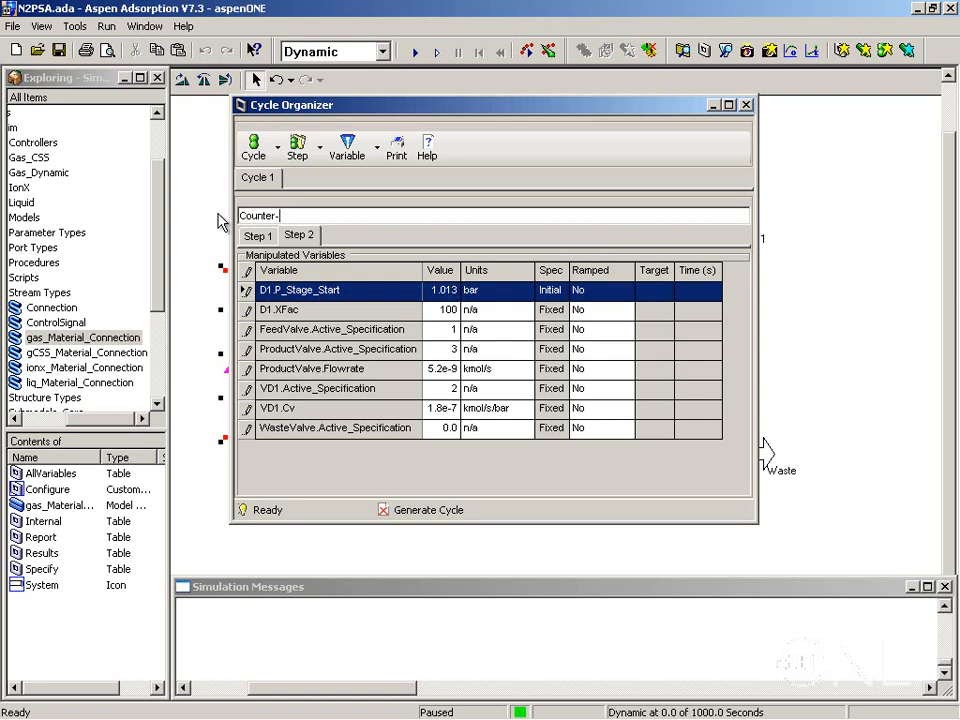
pyautogui.write('current blow down')
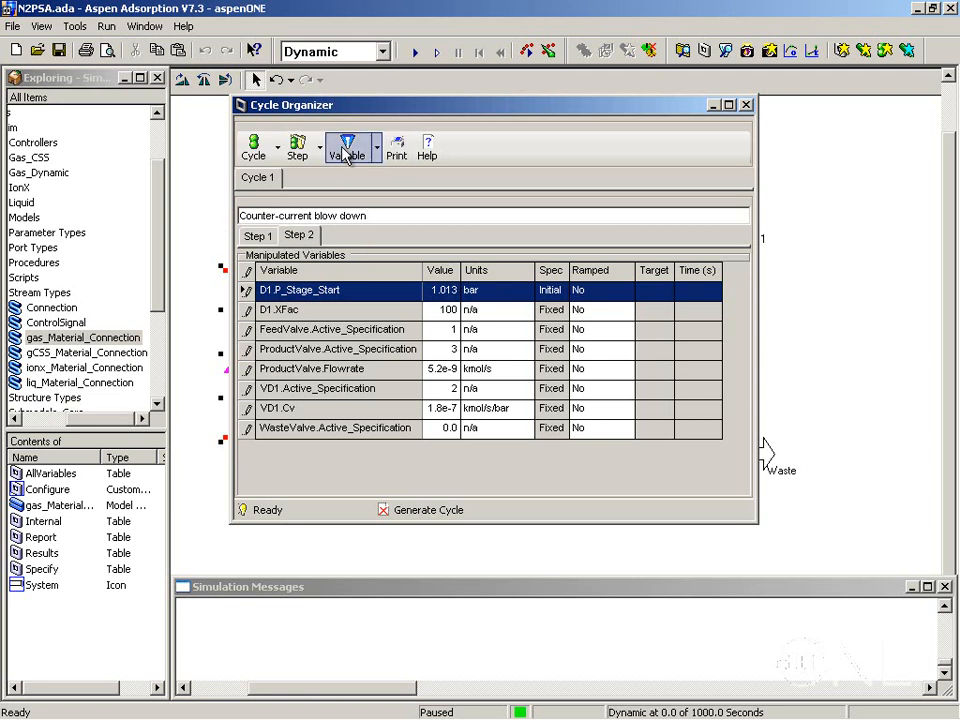
pyautogui.click(297, 147)
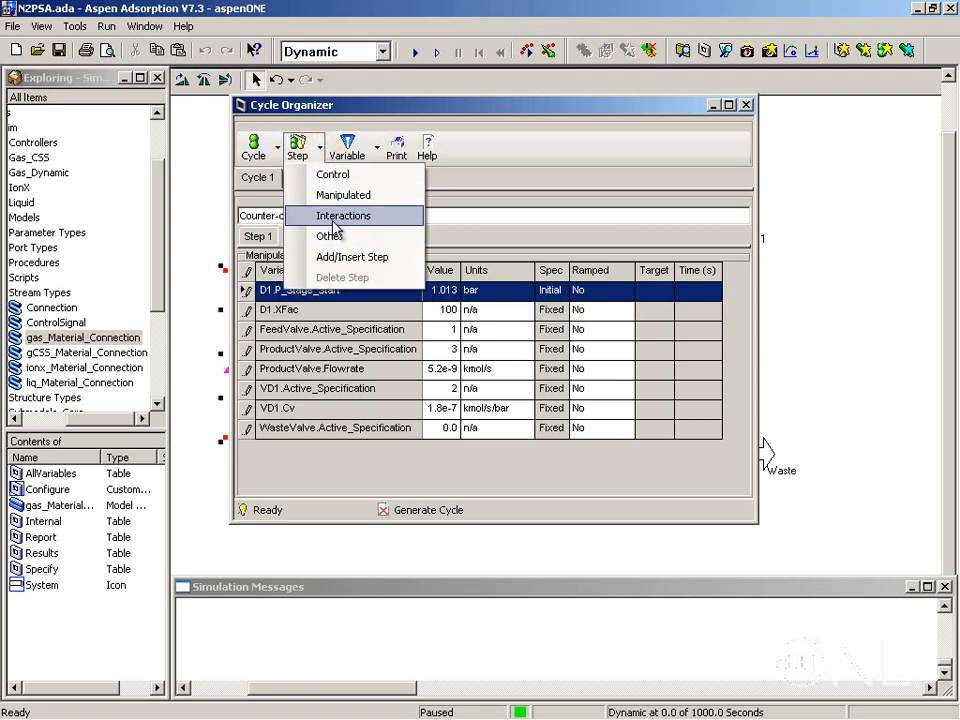
# Step: Set step 2 to be event driven, ending when TD1.P <= 1.1 bar
pyautogui.click(332, 174)
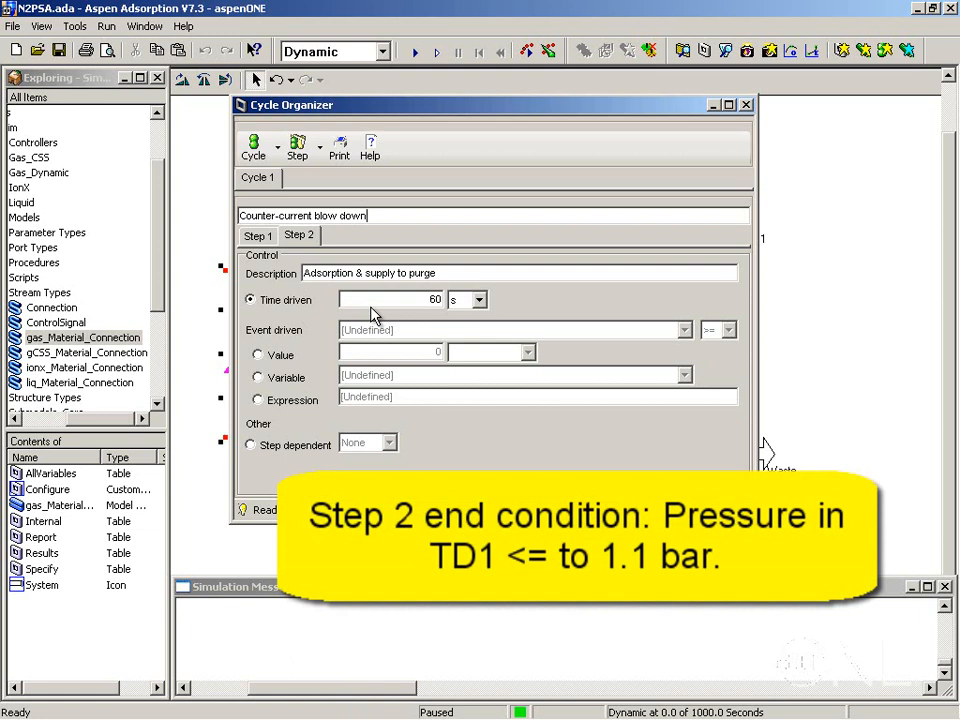
pyautogui.moveTo(340, 320)
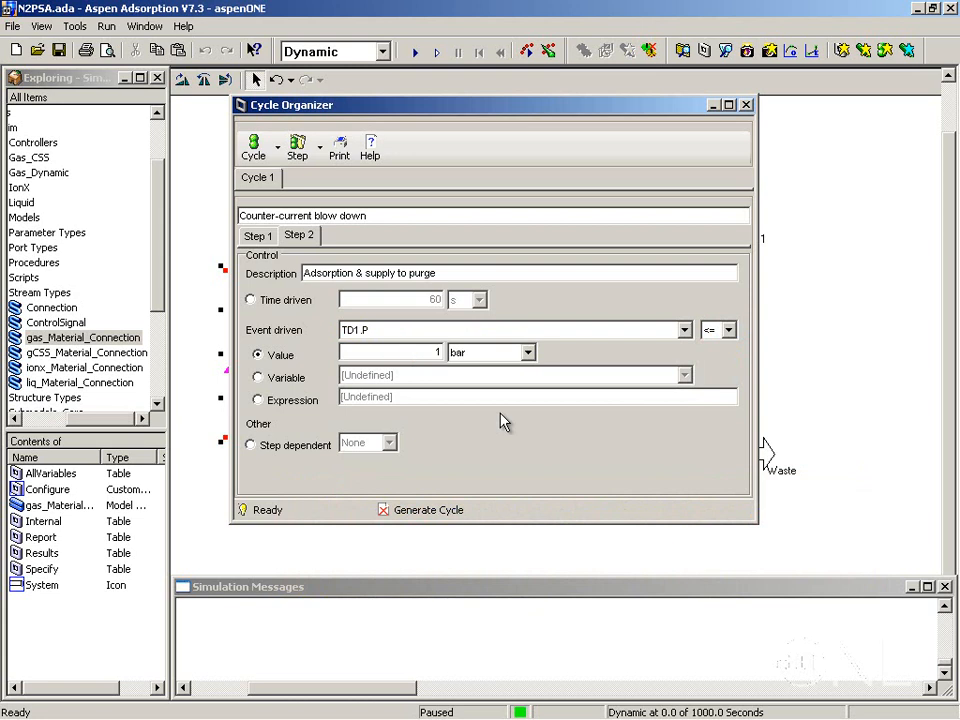
pyautogui.click(315, 145)
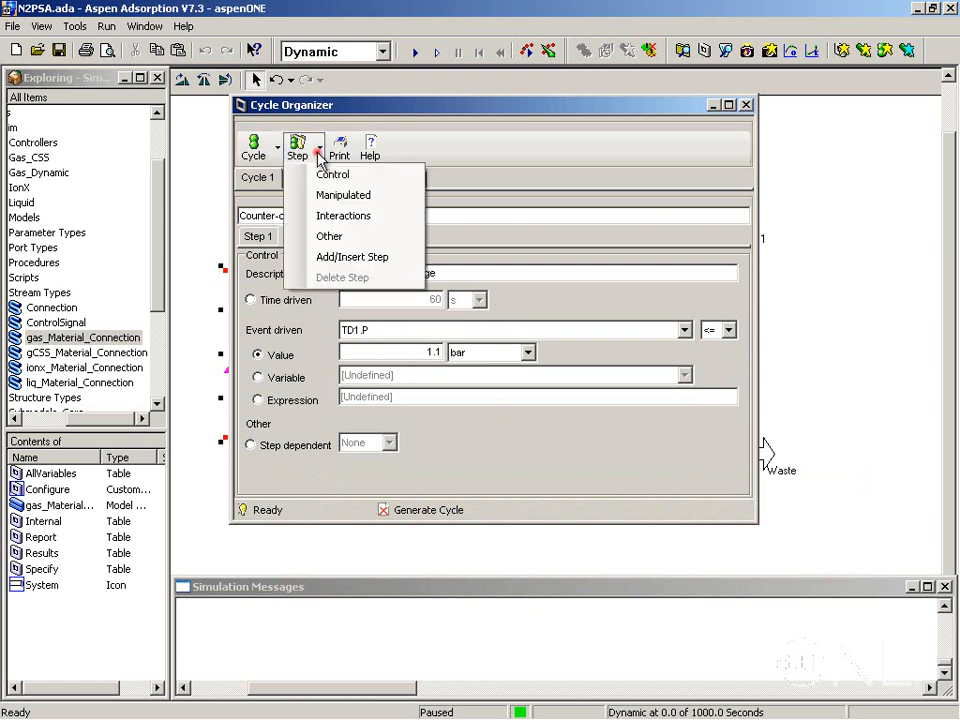
# Step: Set step 2's FeedValve, ProductValve and WasteValve specifications to 0
pyautogui.click(343, 195)
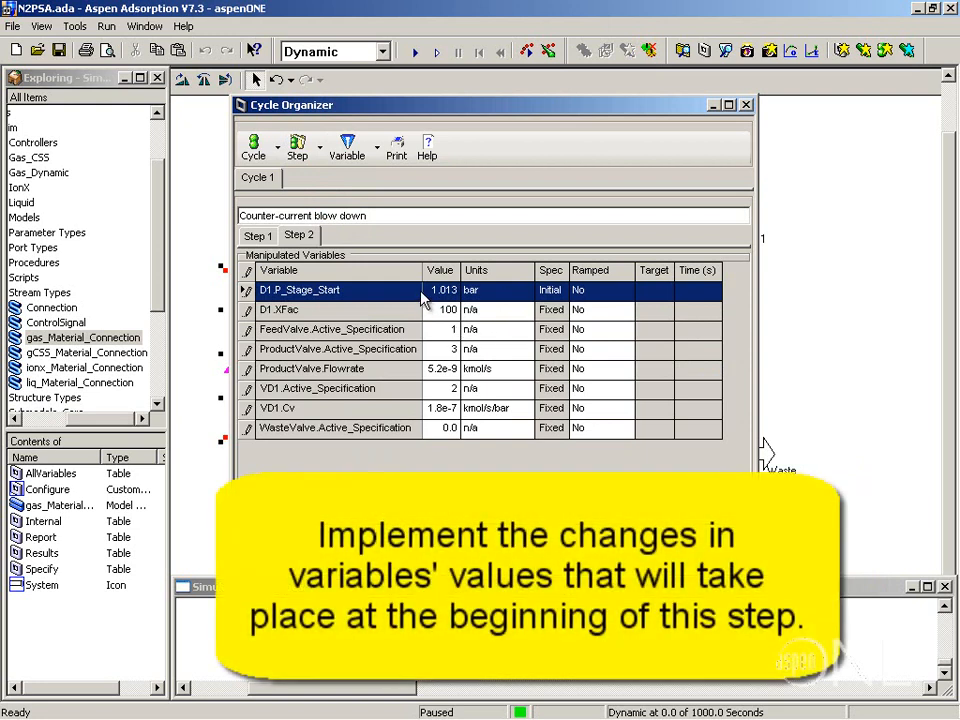
pyautogui.moveTo(442, 353)
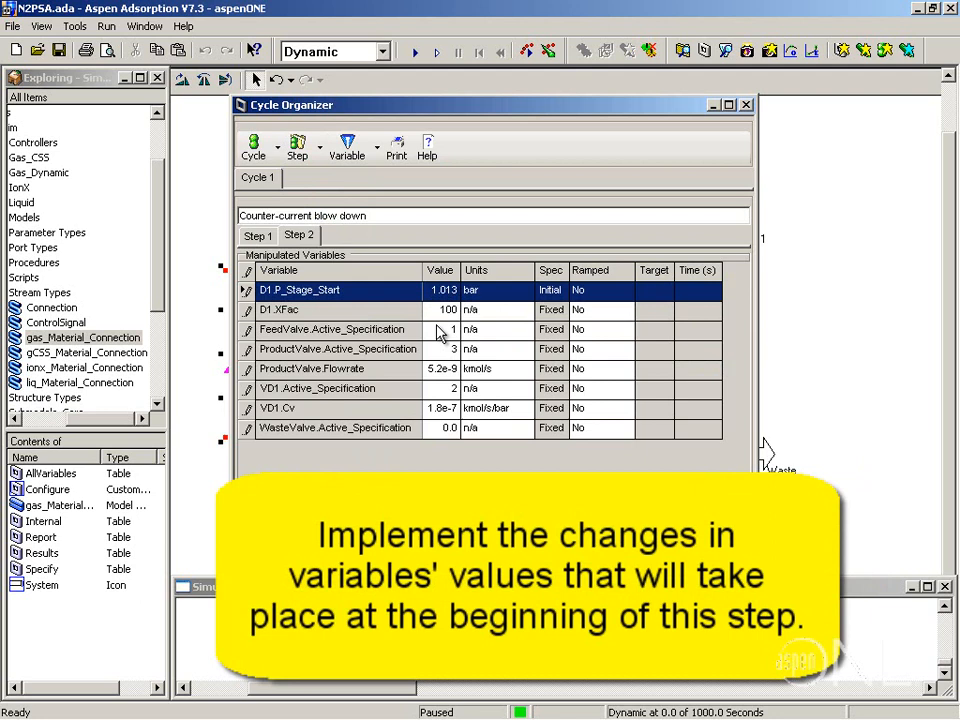
pyautogui.click(440, 388)
pyautogui.write('0')
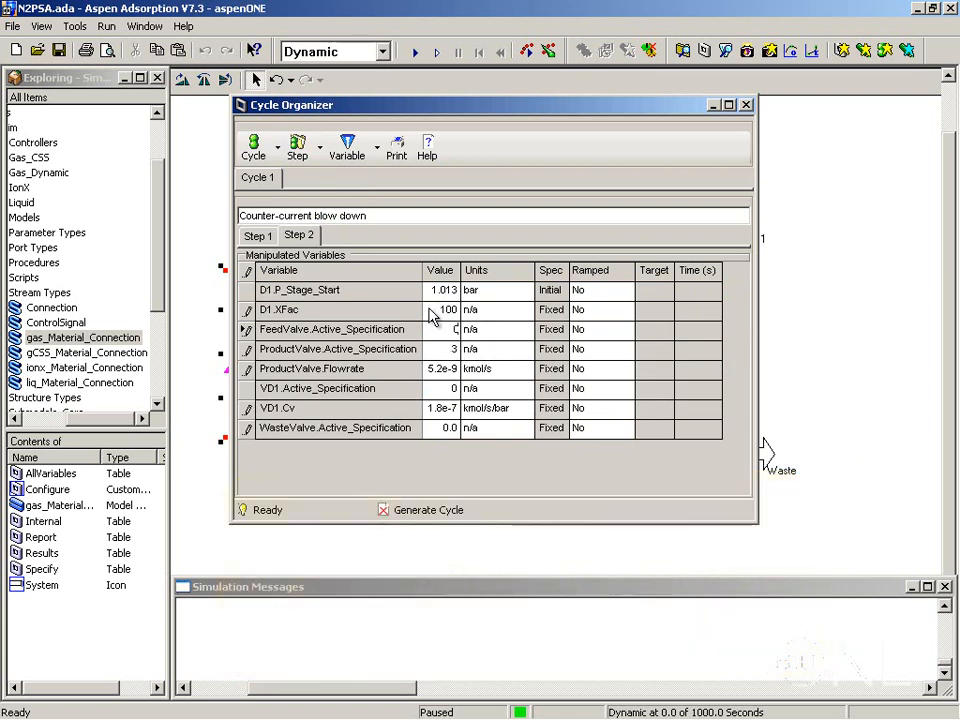
pyautogui.click(442, 349)
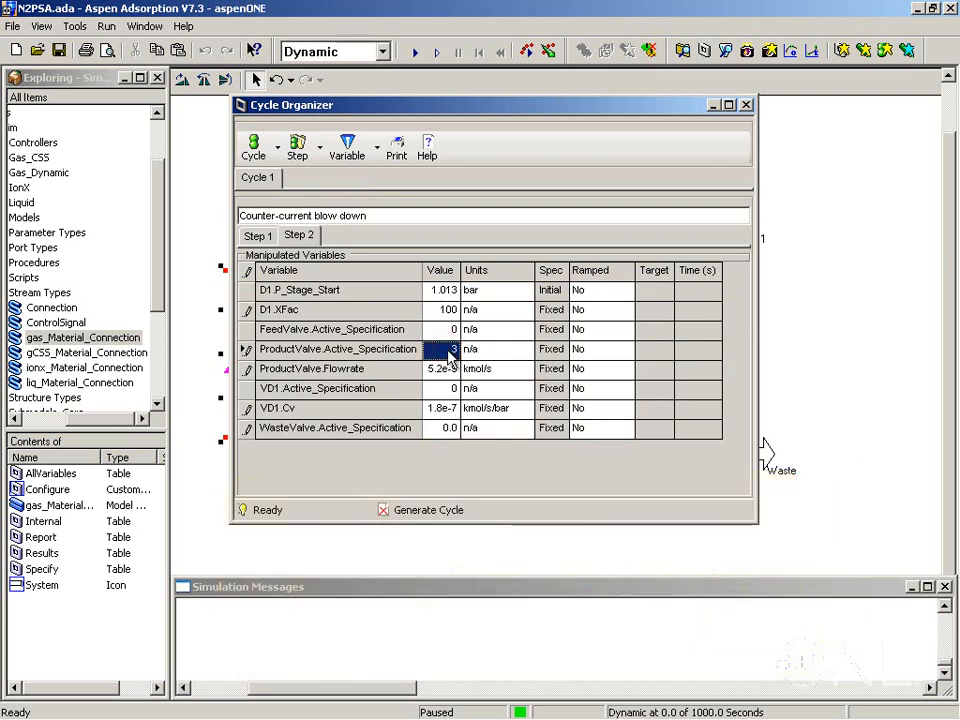
pyautogui.click(440, 428)
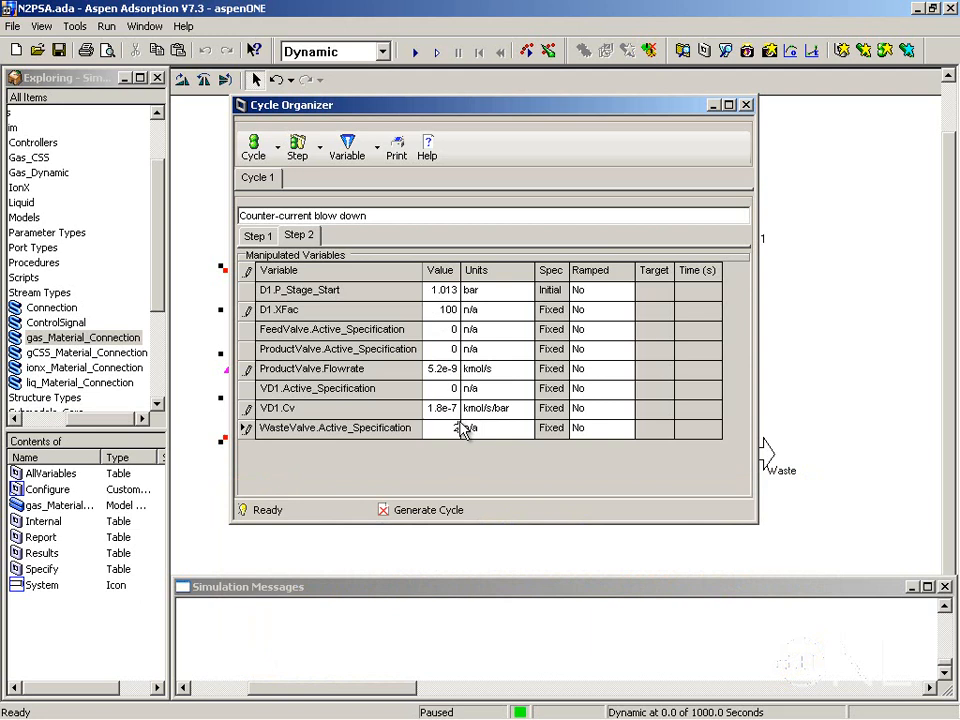
pyautogui.moveTo(347, 145)
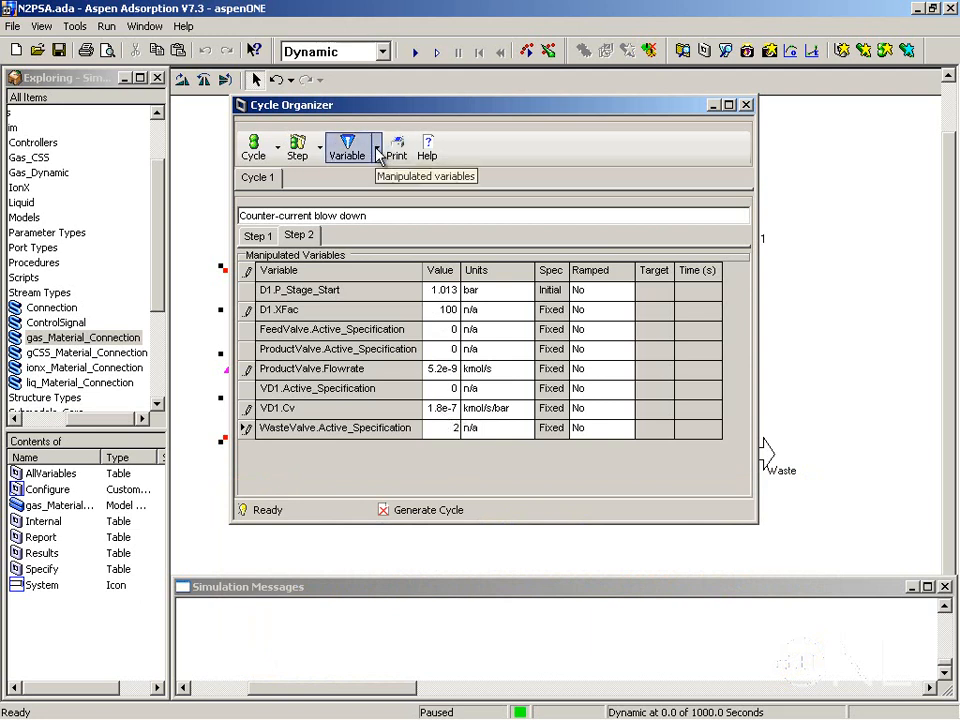
# Step: Add WasteValve.Cv to step 2's manipulated variables with value 6e-6
pyautogui.click(347, 145)
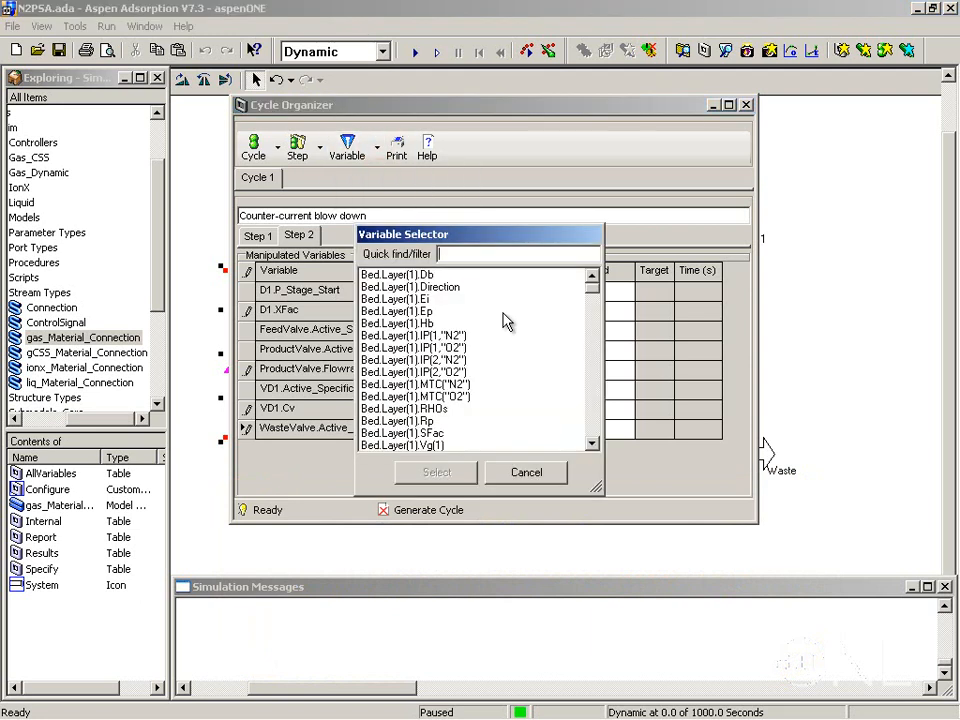
pyautogui.write('WasteValve.Control_Action')
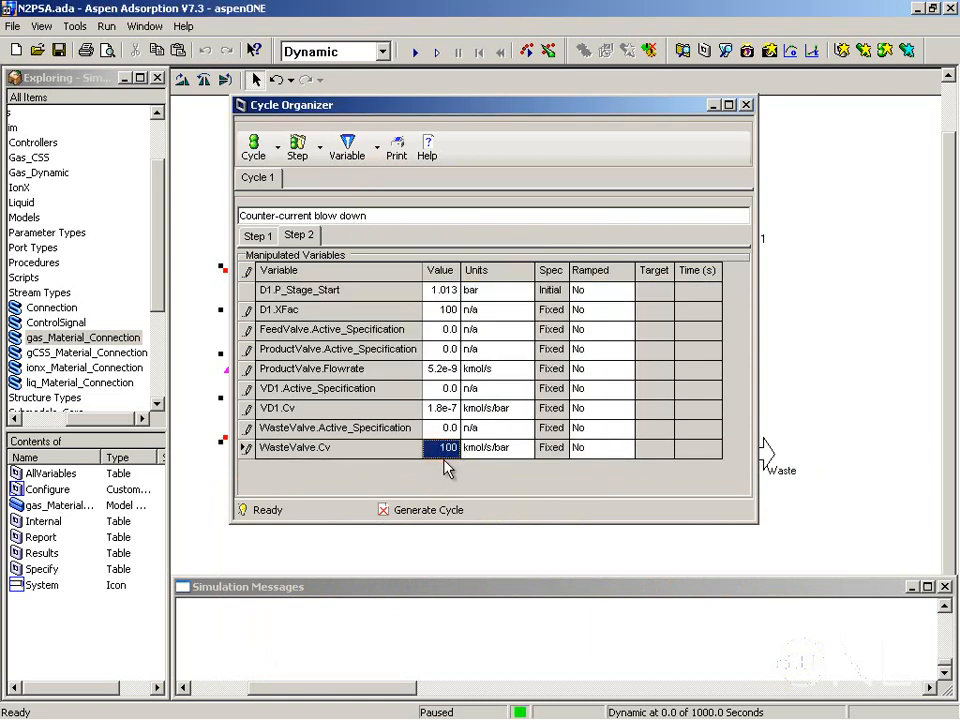
pyautogui.write('6e')
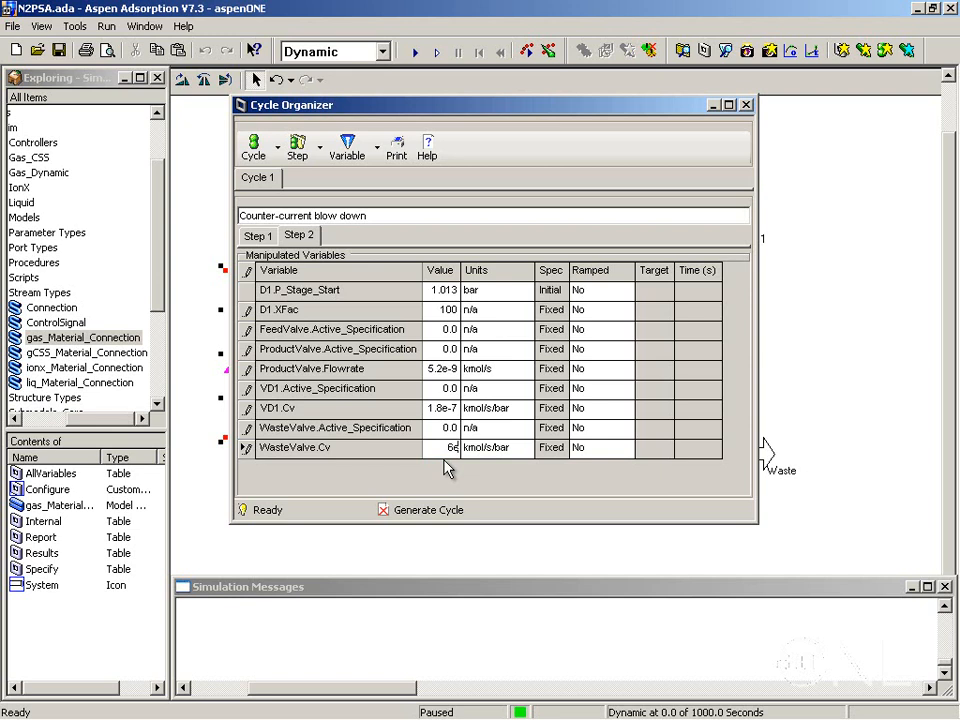
pyautogui.click(442, 447)
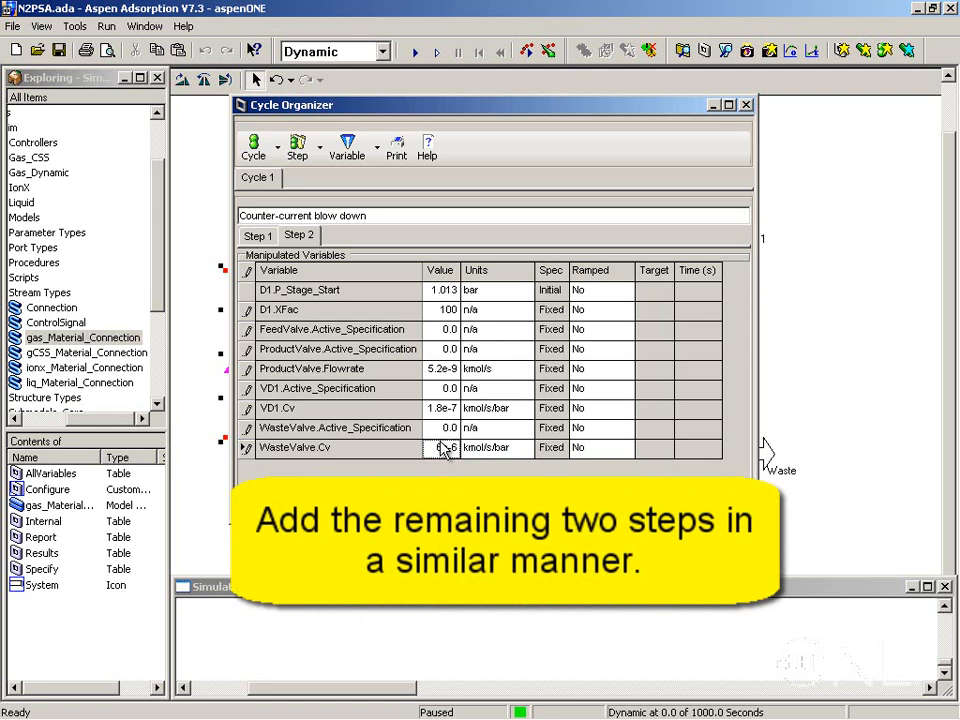
pyautogui.click(297, 147)
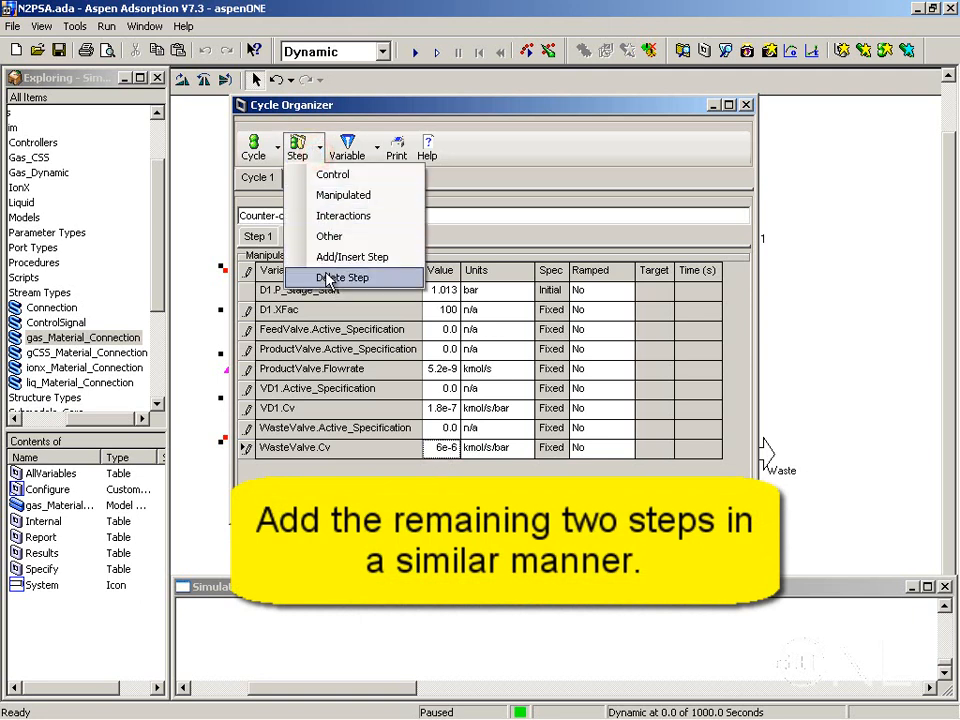
# Step: Add Step 3 'Purge with product' after Step 2, with WasteValve.Cv 1e-5
pyautogui.click(352, 256)
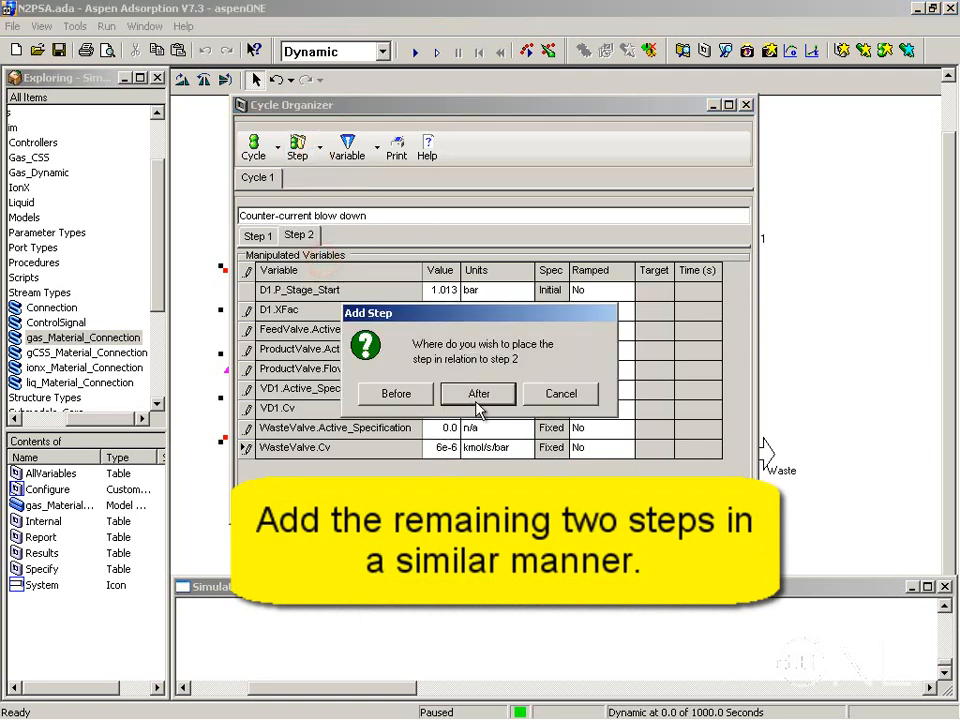
pyautogui.click(478, 393)
pyautogui.write('Purge with product')
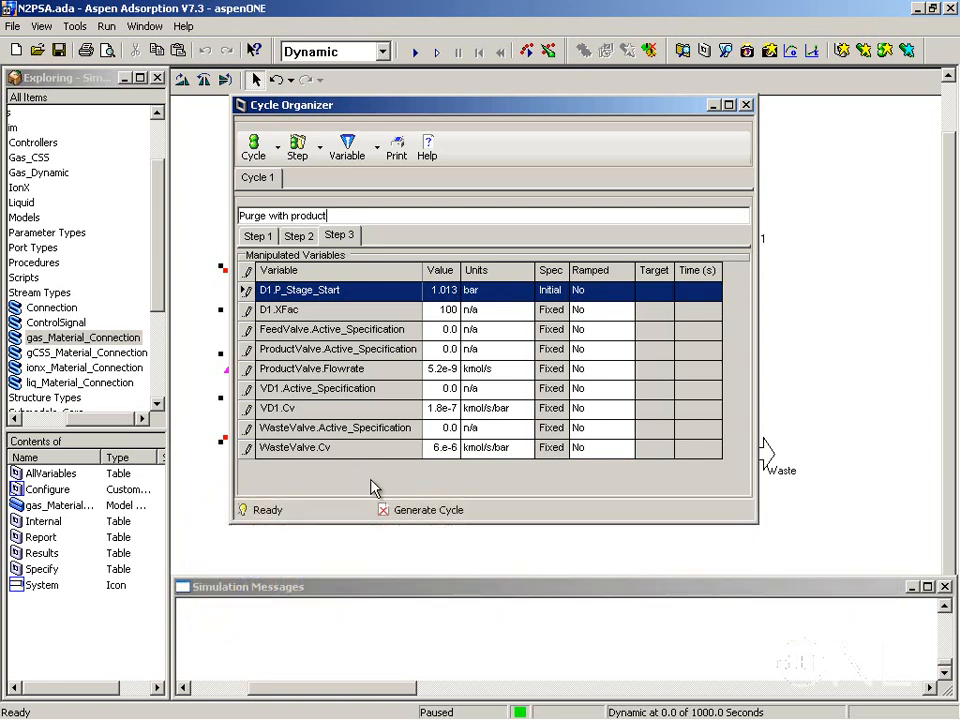
pyautogui.click(444, 447)
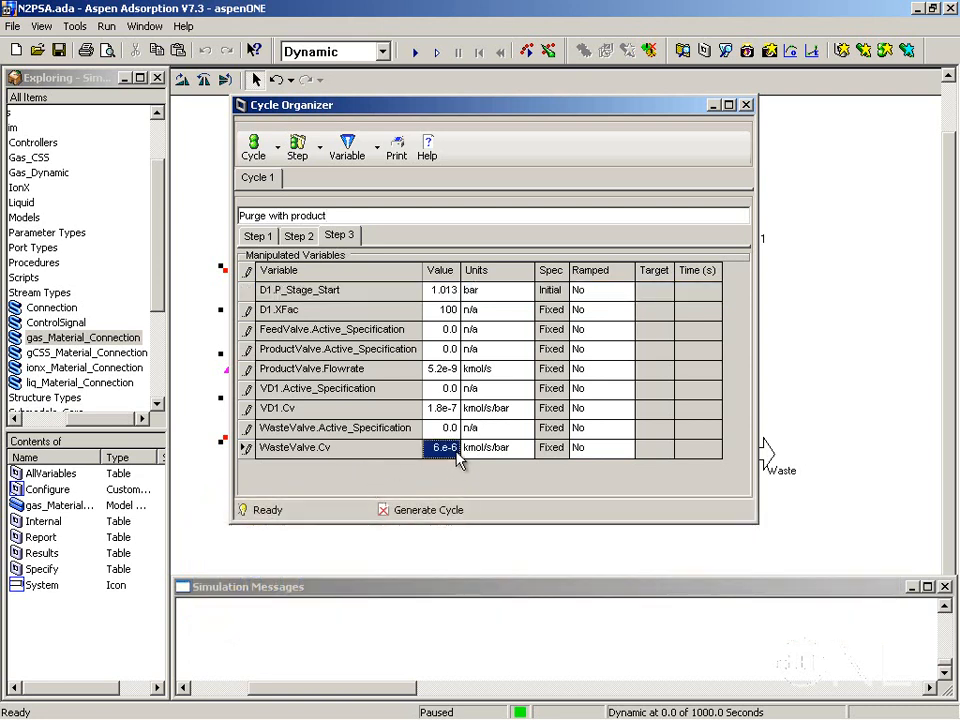
pyautogui.write('1e-5')
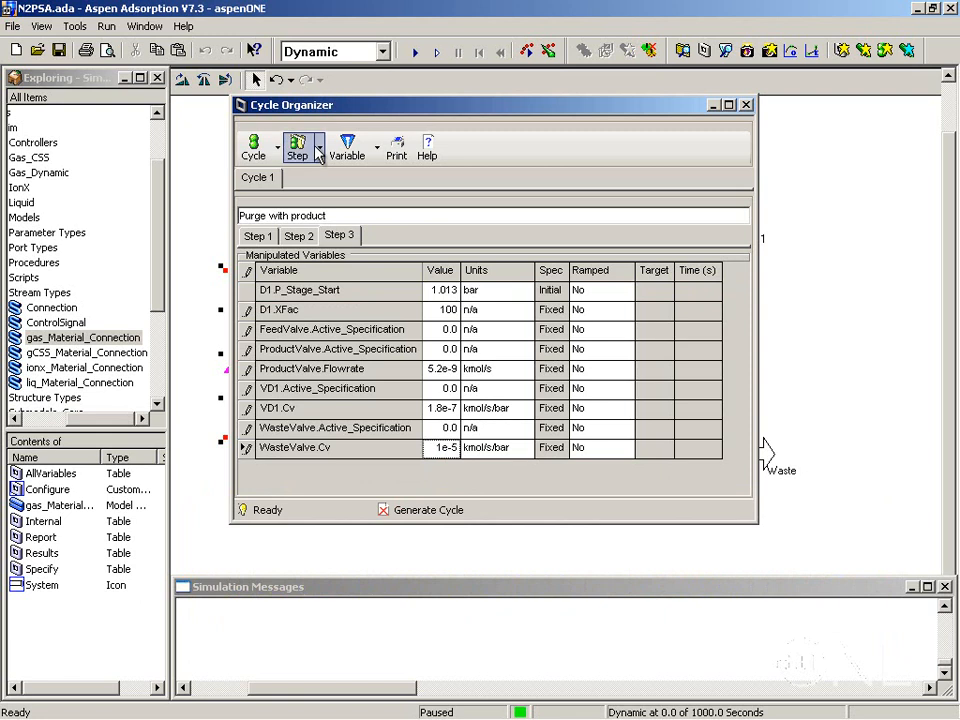
# Step: Add Step 4 after Step 3, copying Step 3's data
pyautogui.click(297, 145)
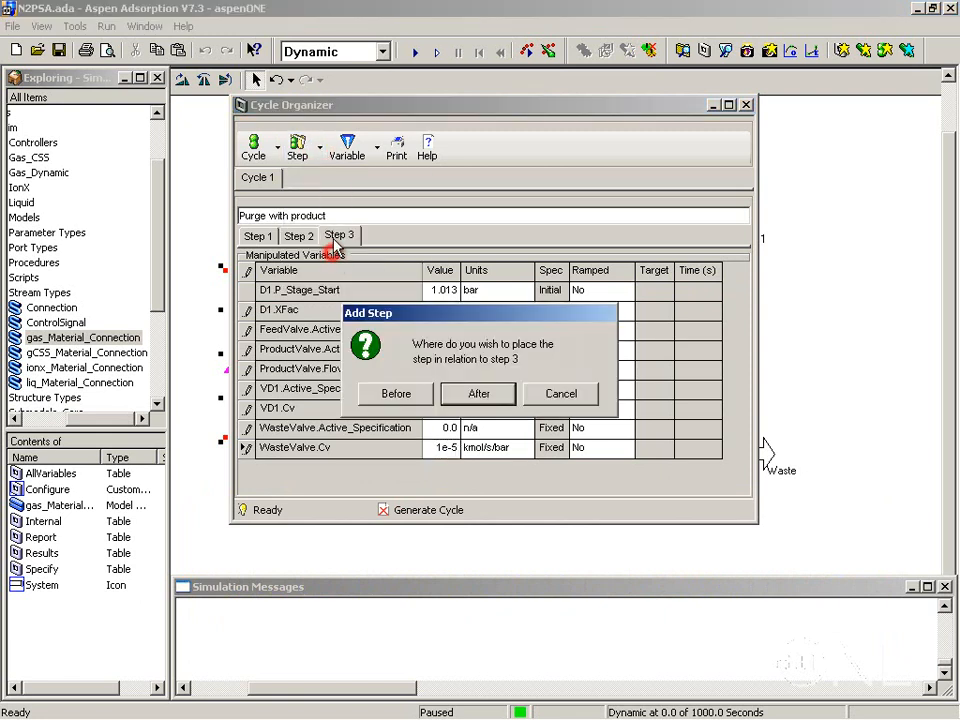
pyautogui.click(478, 393)
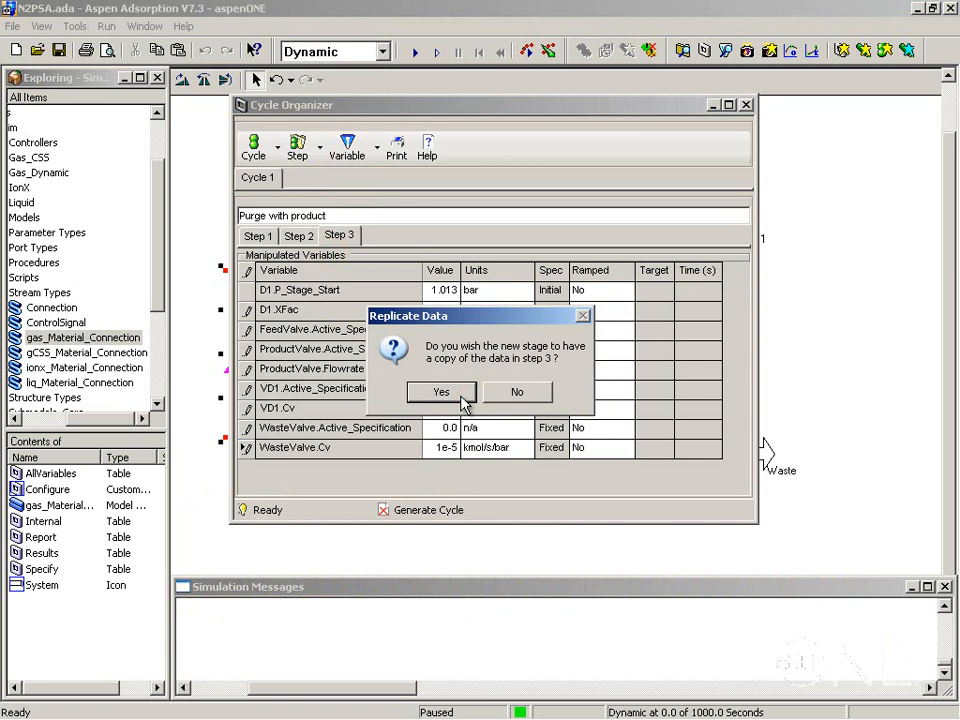
pyautogui.click(441, 391)
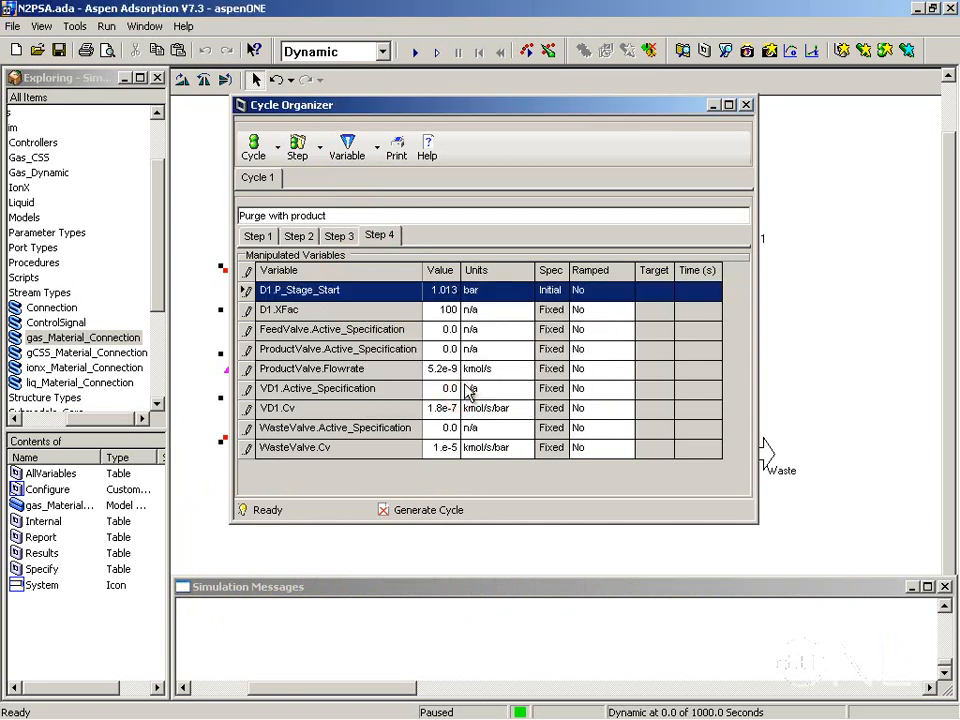
pyautogui.moveTo(483, 427)
pyautogui.write('Repre')
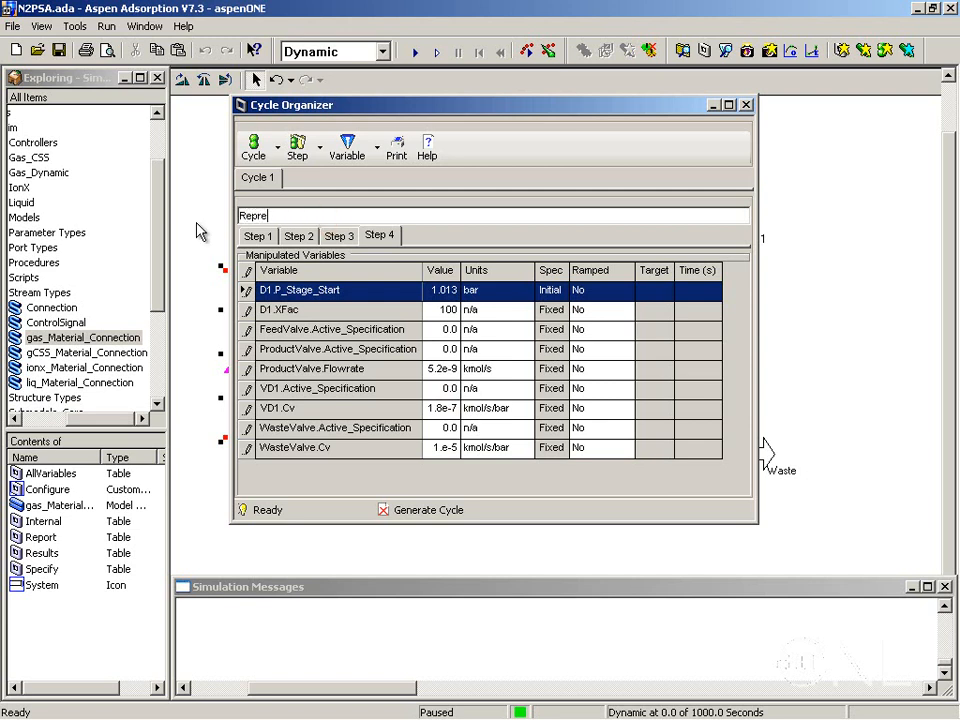
# Step: Set Step 4's end condition to step dependent on Step 2
pyautogui.click(297, 145)
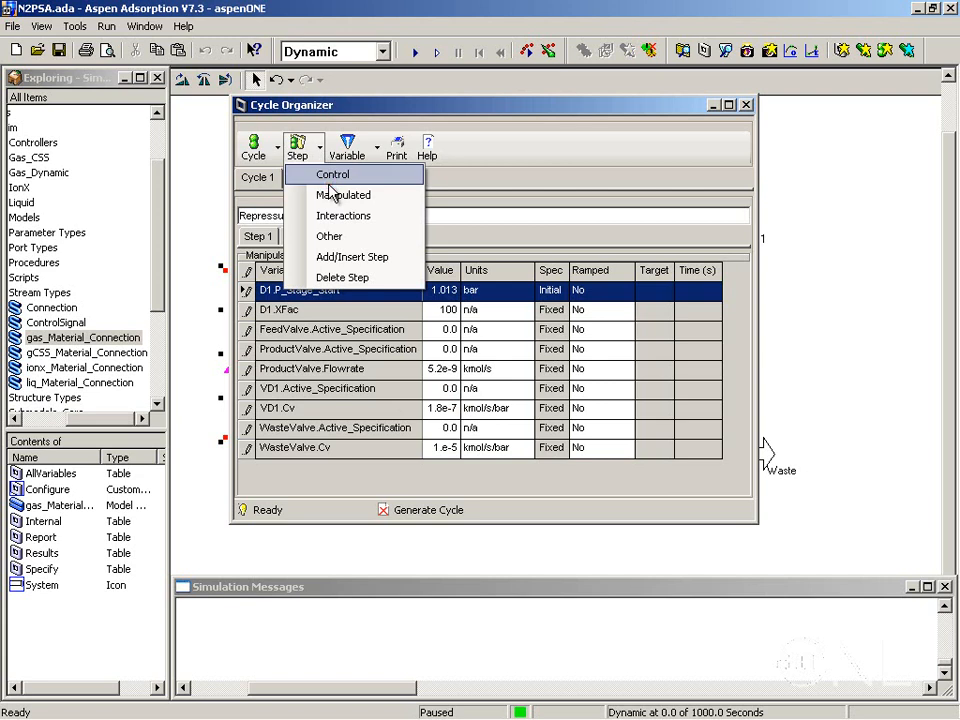
pyautogui.click(332, 174)
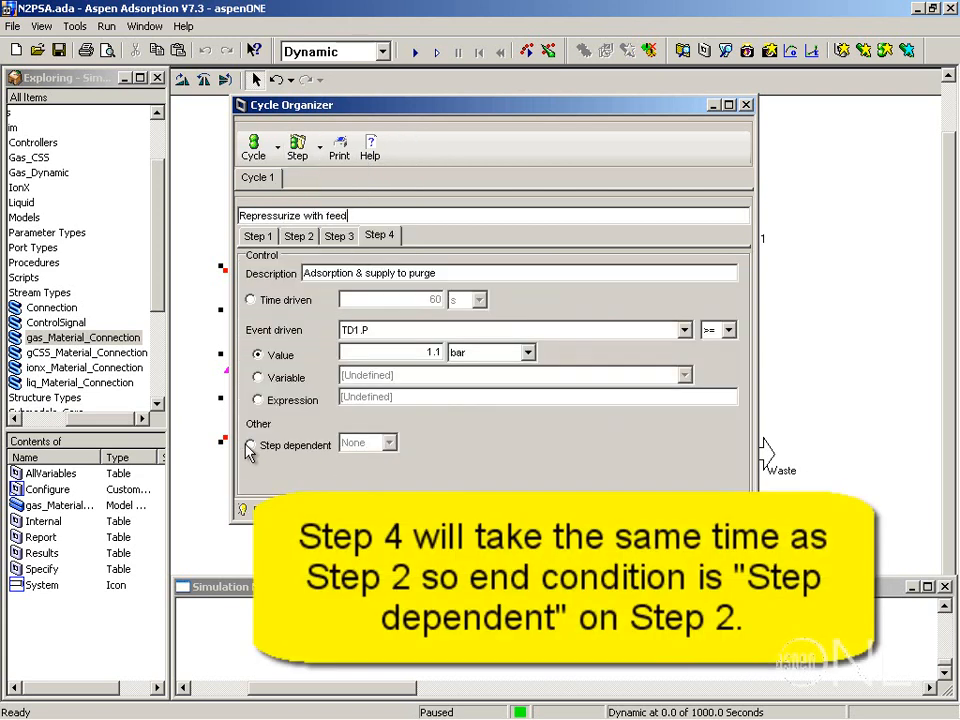
pyautogui.click(249, 444)
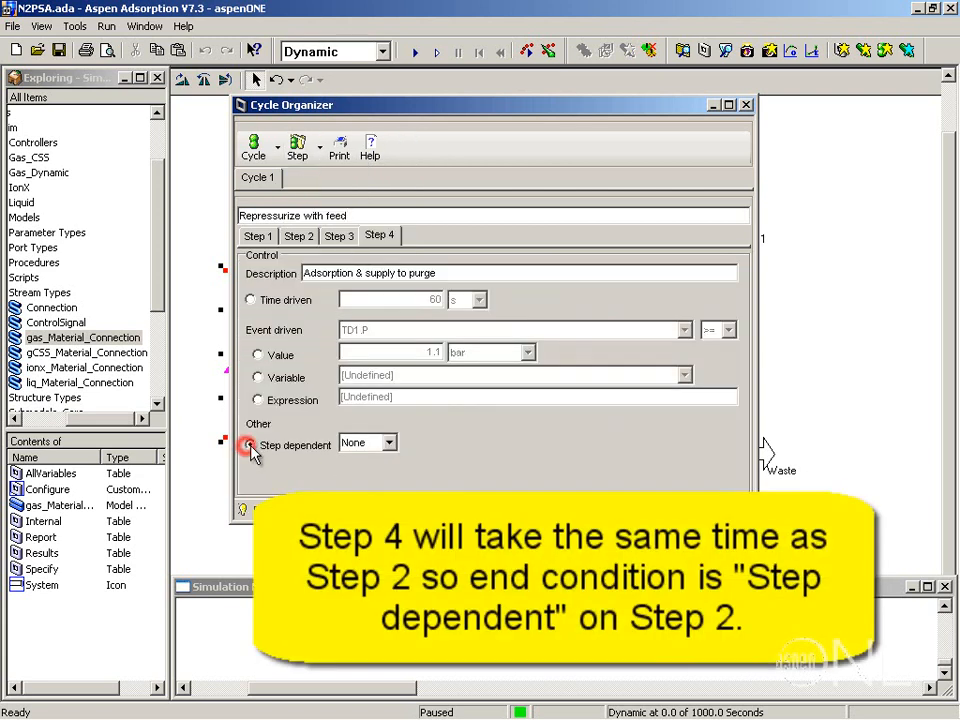
pyautogui.click(388, 442)
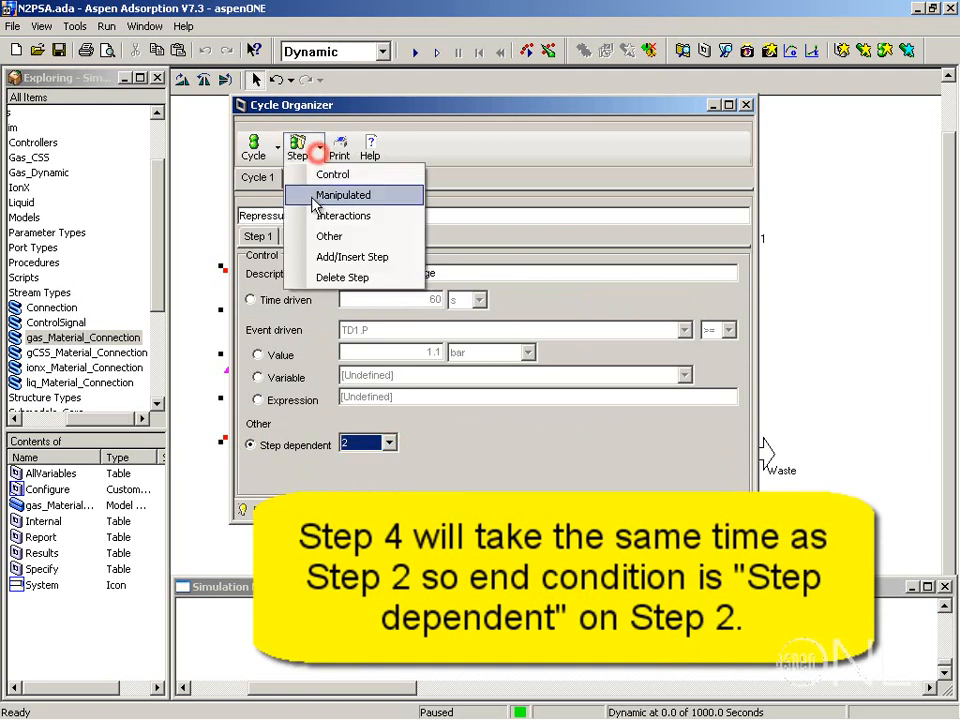
pyautogui.click(343, 195)
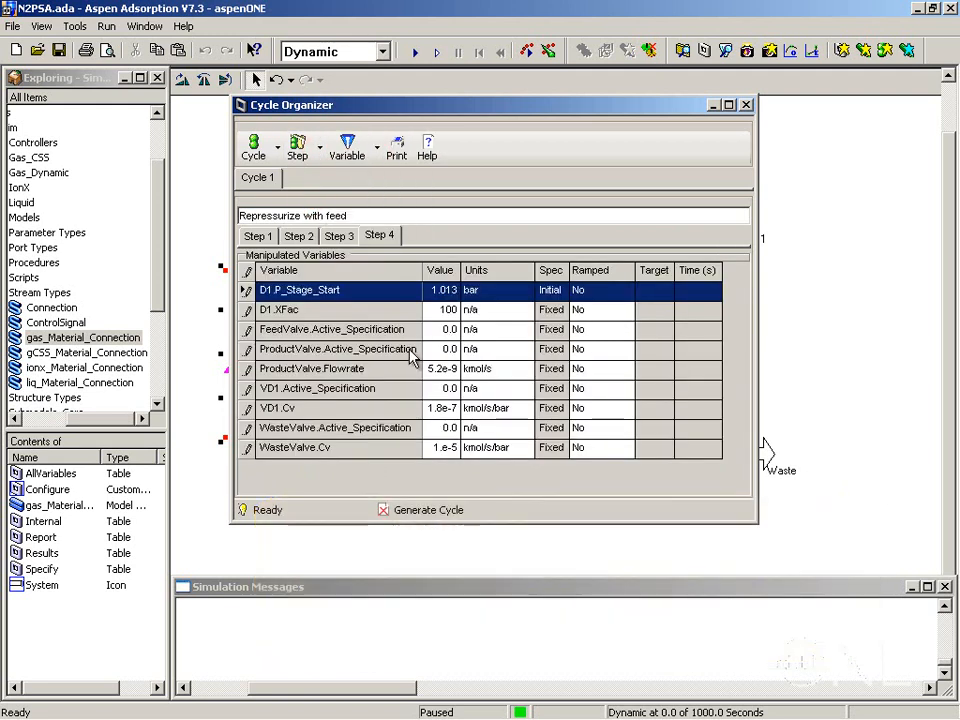
# Step: Add FeedValve.Cv to Step 4 as a fixed manipulated variable
pyautogui.click(448, 329)
pyautogui.write('FeedValve.Control_Action')
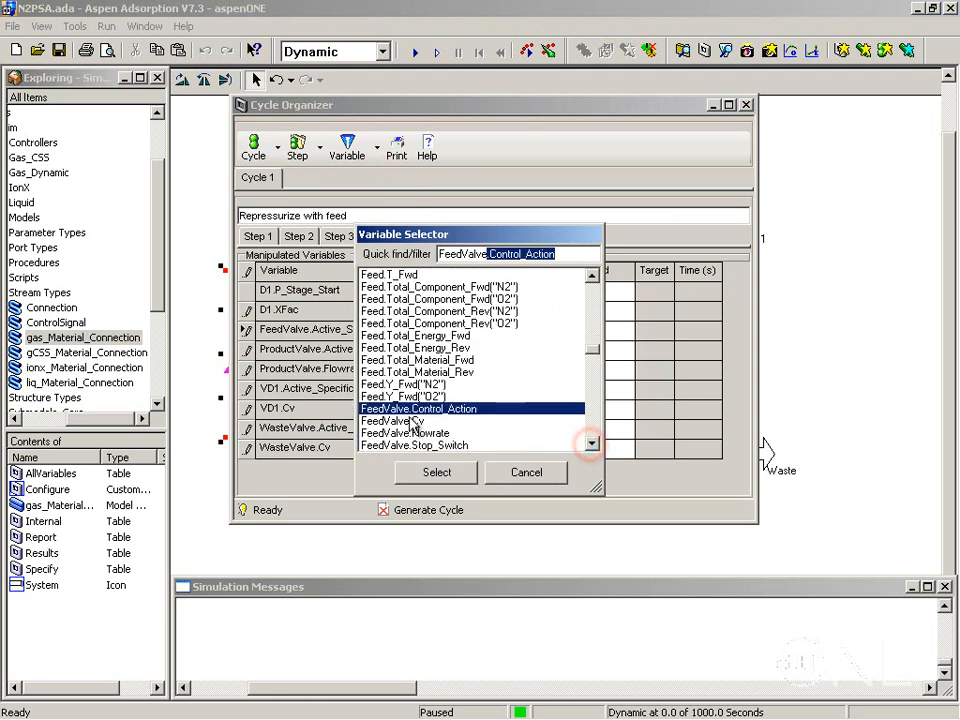
pyautogui.click(435, 472)
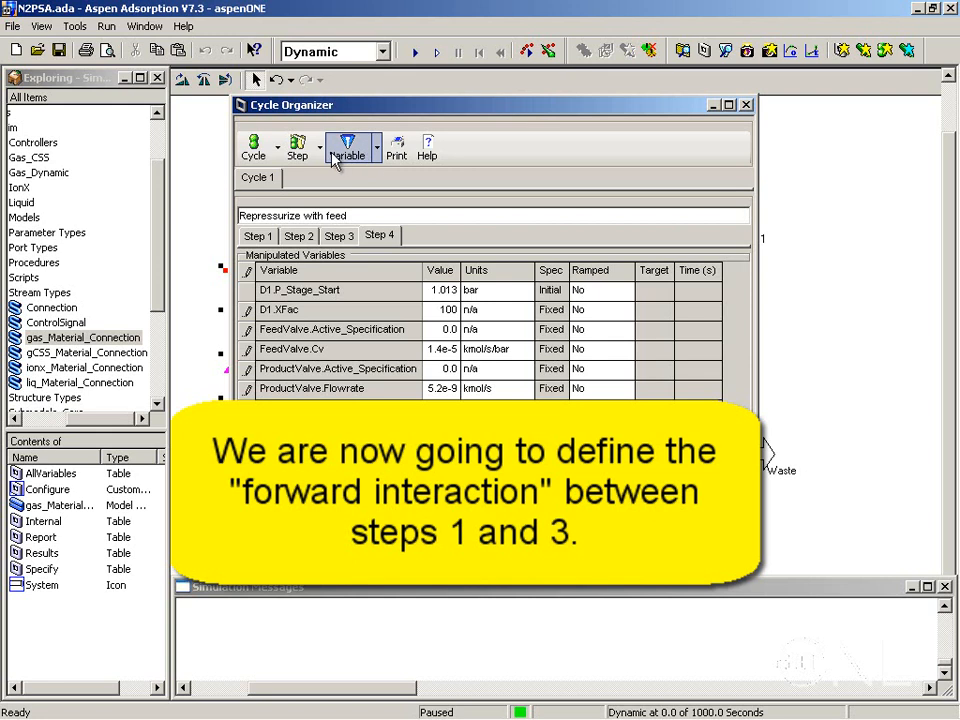
# Step: In the Step Interactions table, set D1's Step 1 interaction to Step 3
pyautogui.click(297, 147)
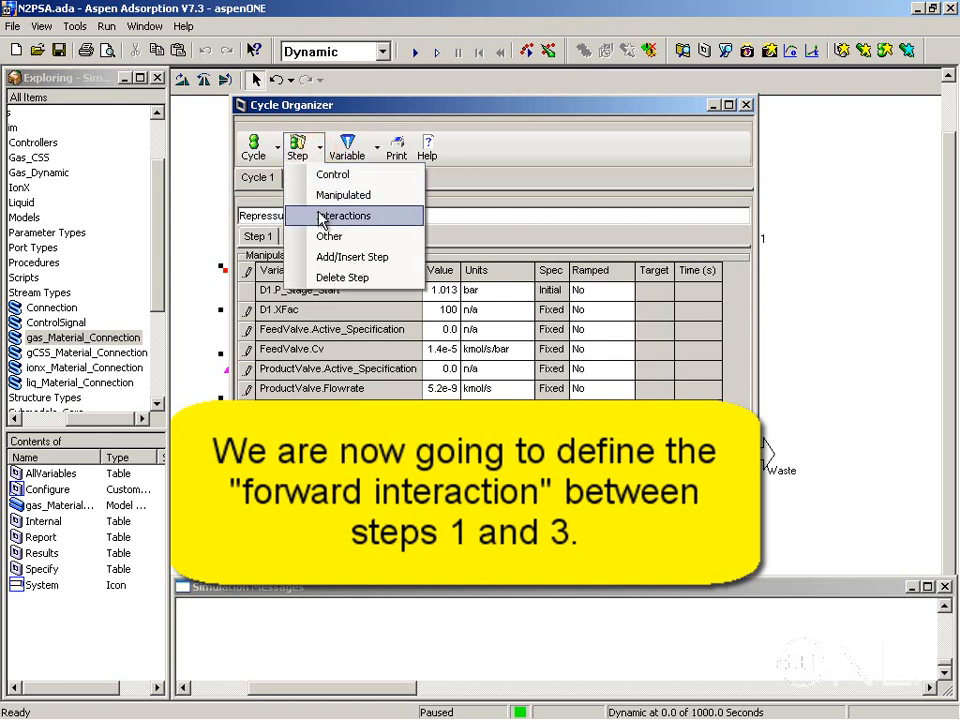
pyautogui.click(343, 216)
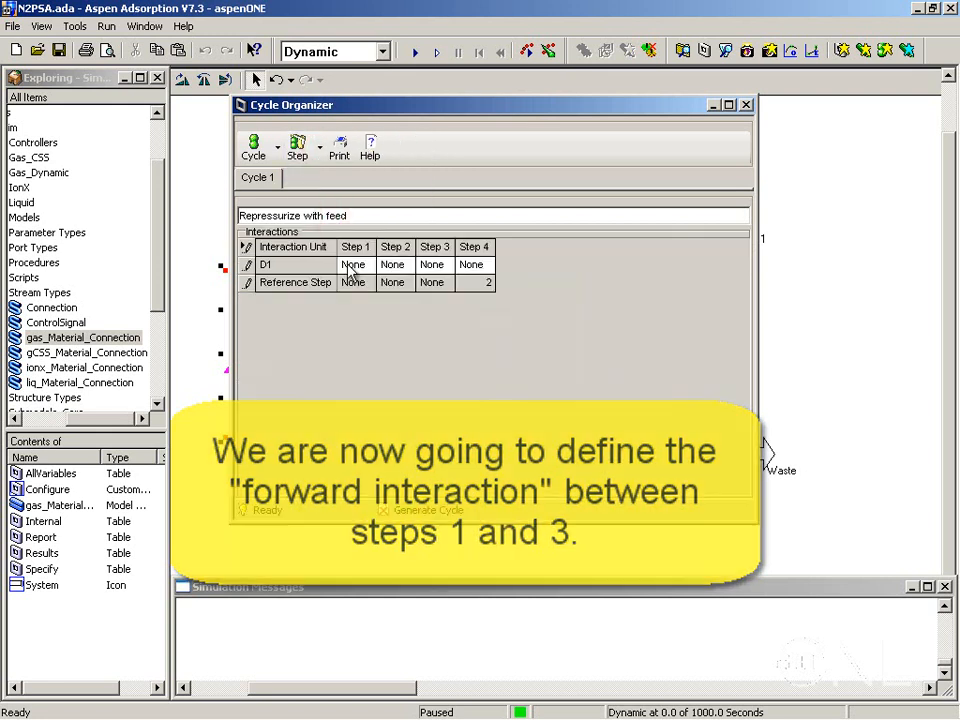
pyautogui.click(355, 264)
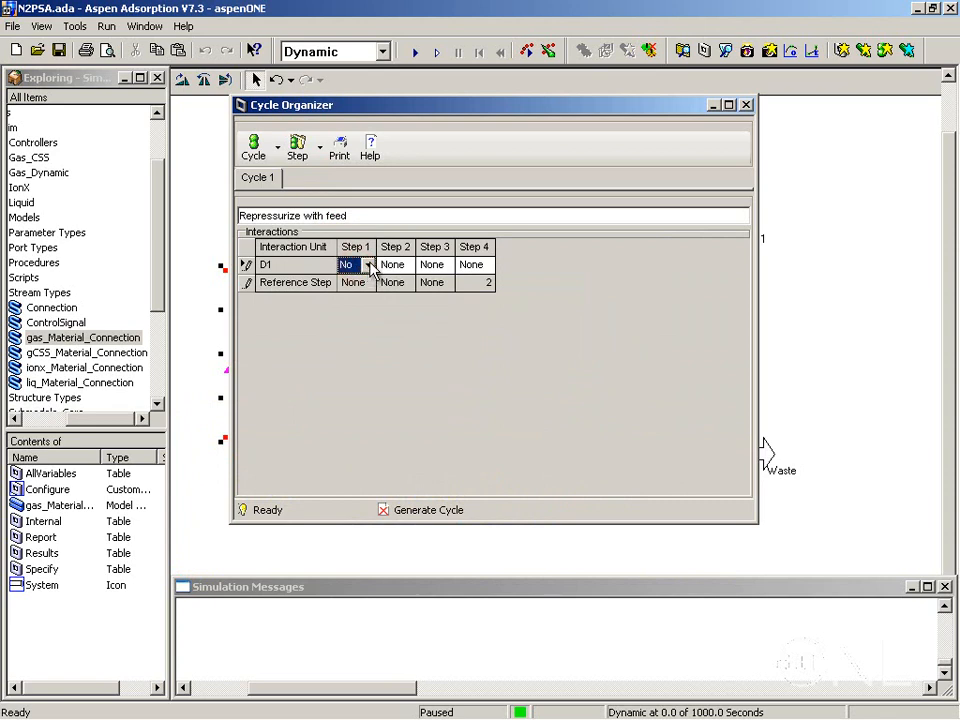
pyautogui.click(368, 264)
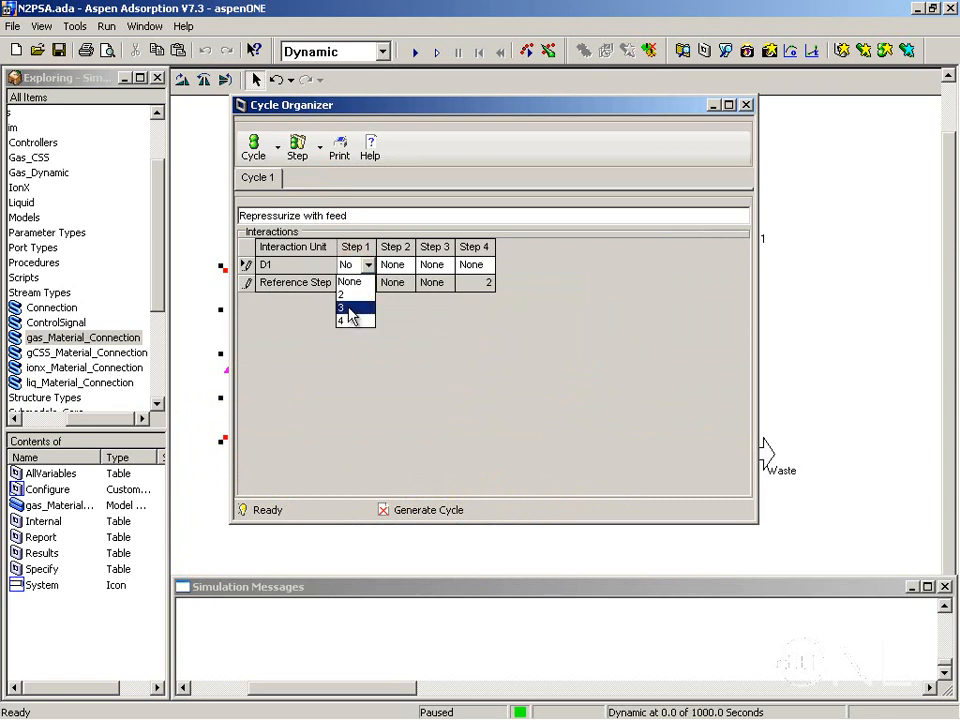
pyautogui.click(342, 307)
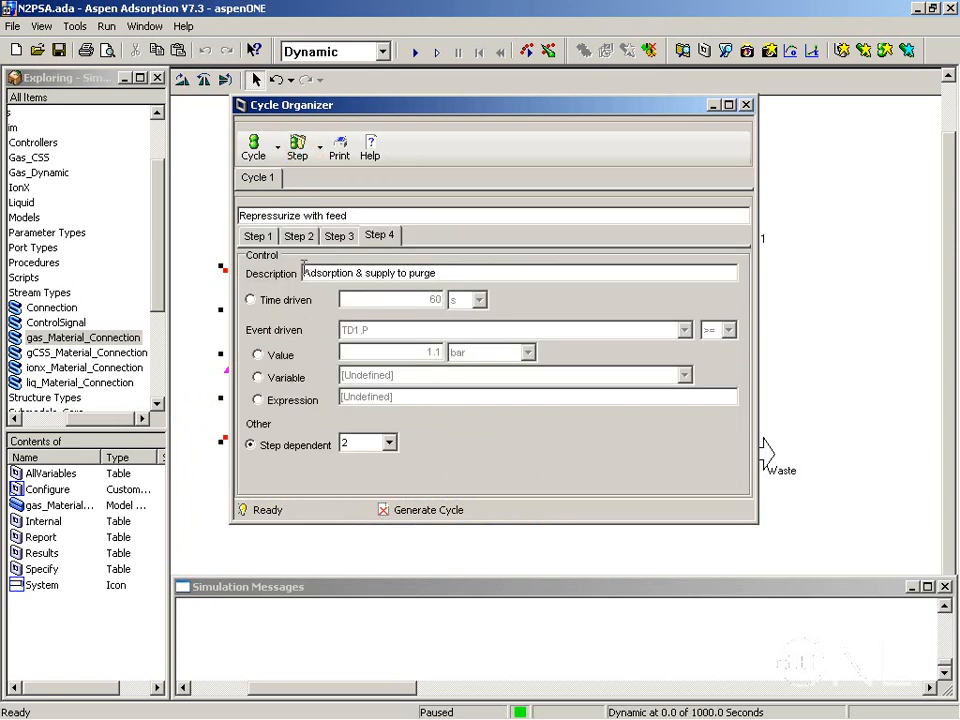
pyautogui.moveTo(253, 148)
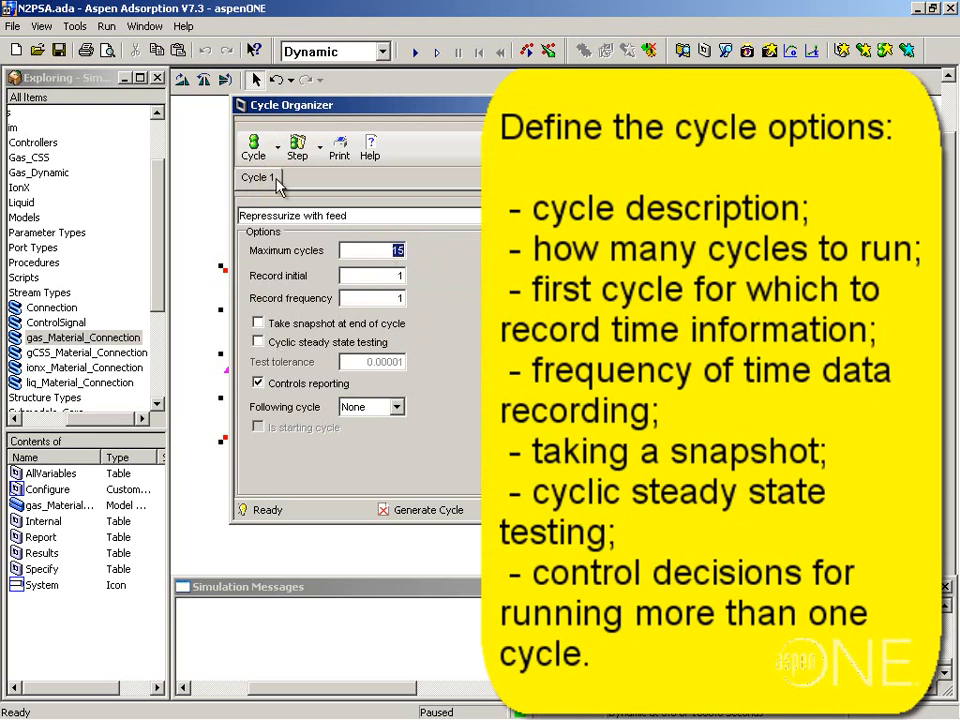
pyautogui.moveTo(253, 145)
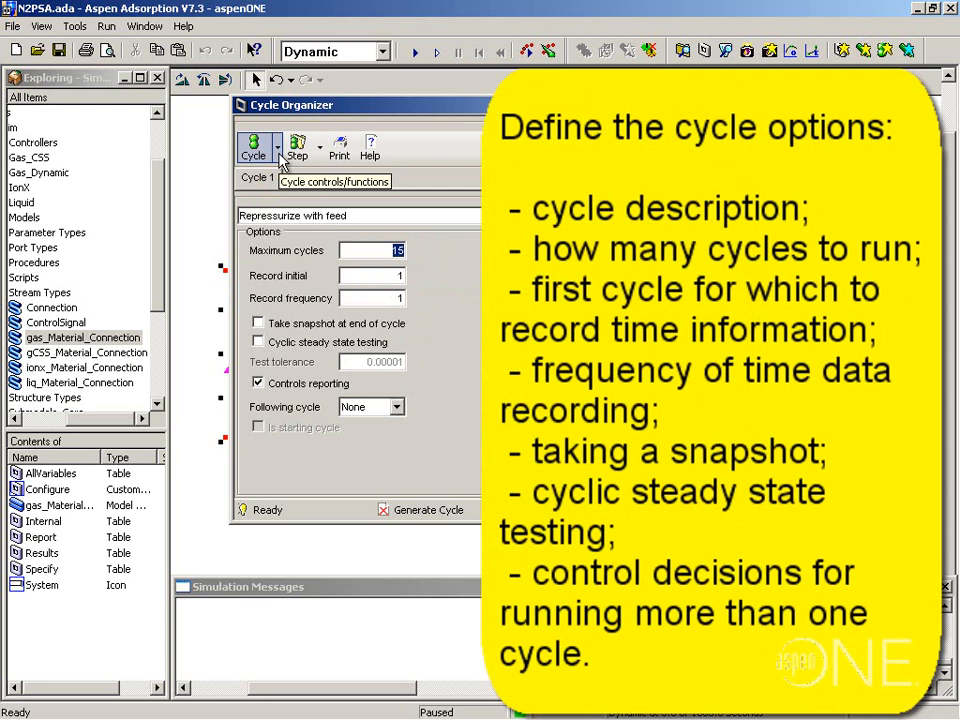
# Step: Open the Cycle menu for the 15-cycle options
pyautogui.click(253, 147)
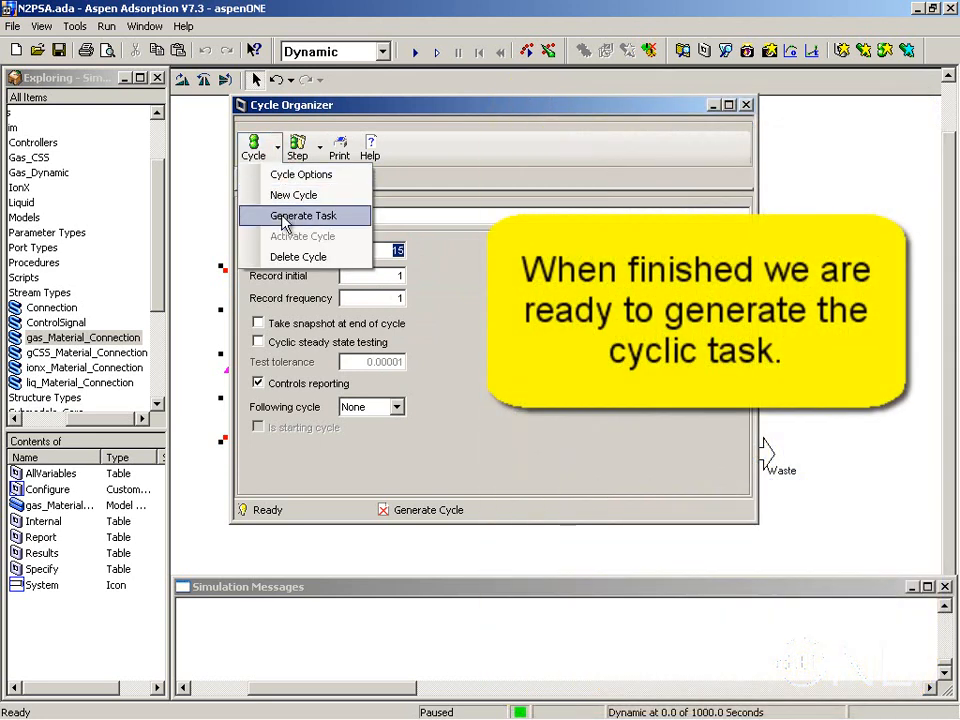
# Step: Generate the cyclic task, confirm the prompt, and close the Cycle Organizer
pyautogui.click(302, 215)
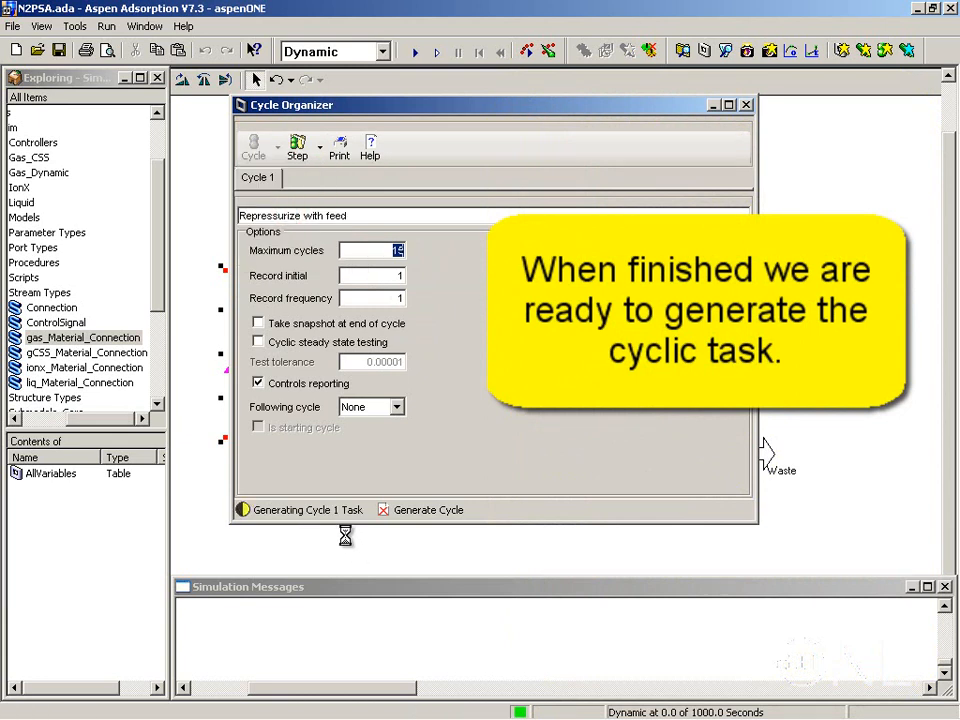
pyautogui.click(427, 510)
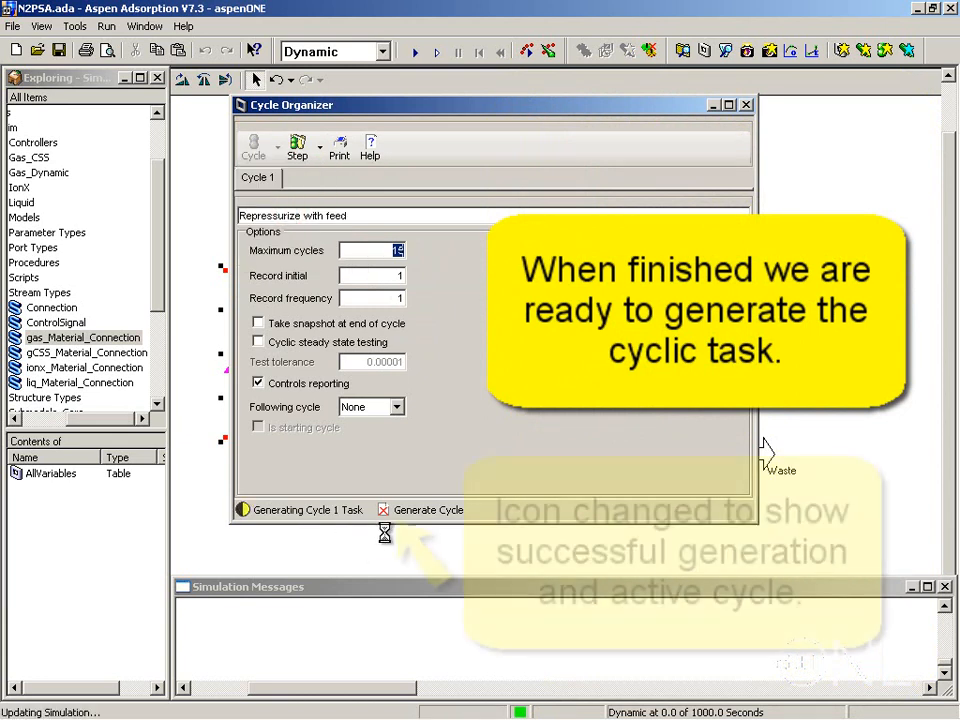
pyautogui.click(426, 510)
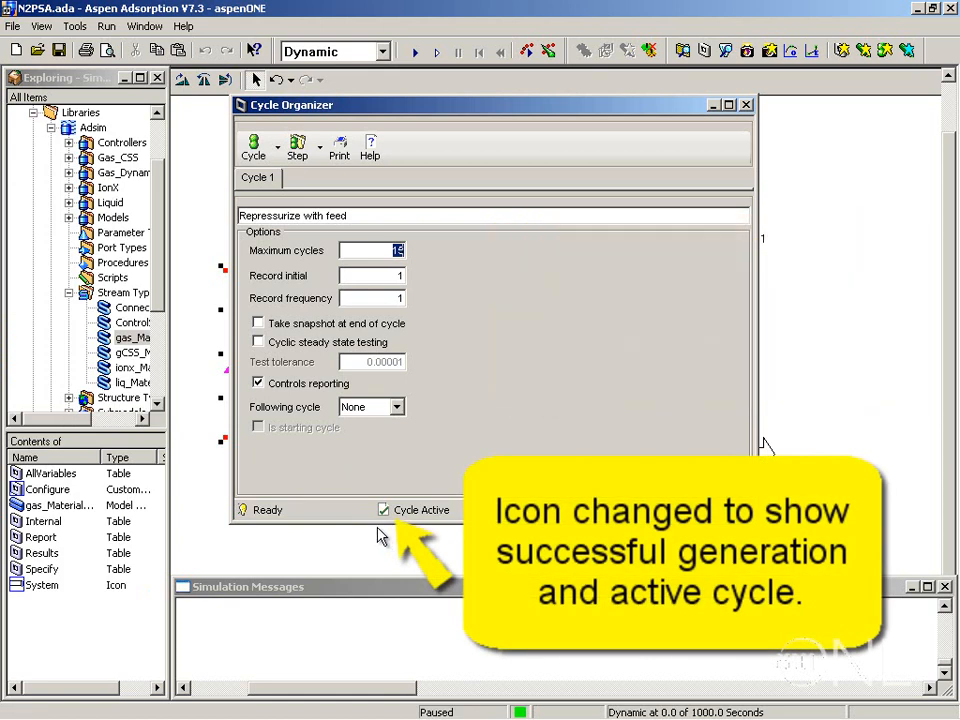
pyautogui.moveTo(368, 520)
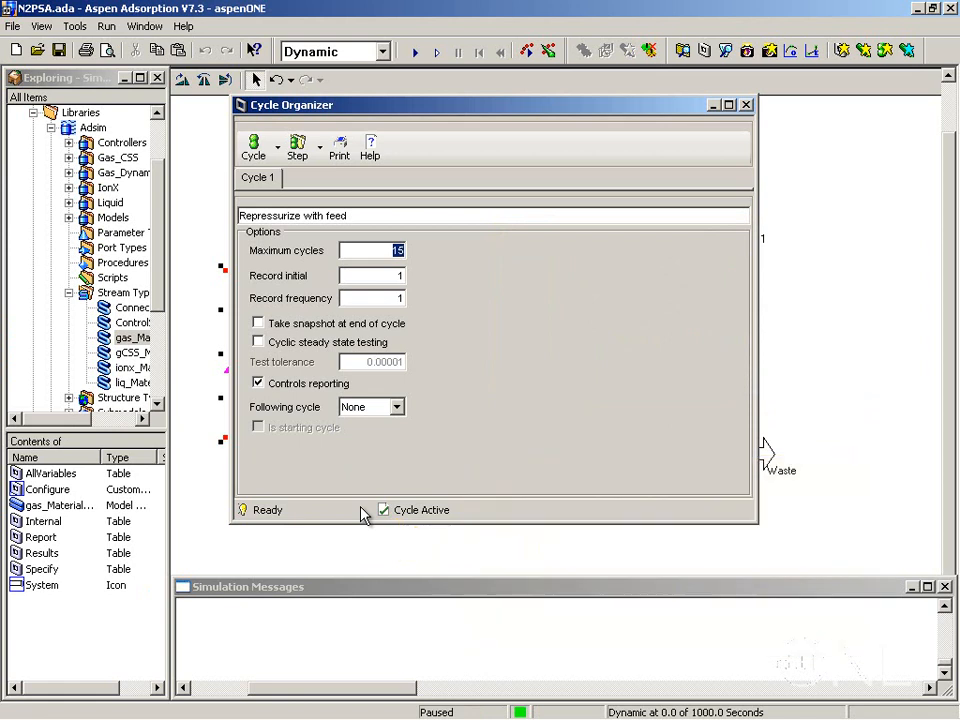
pyautogui.click(745, 104)
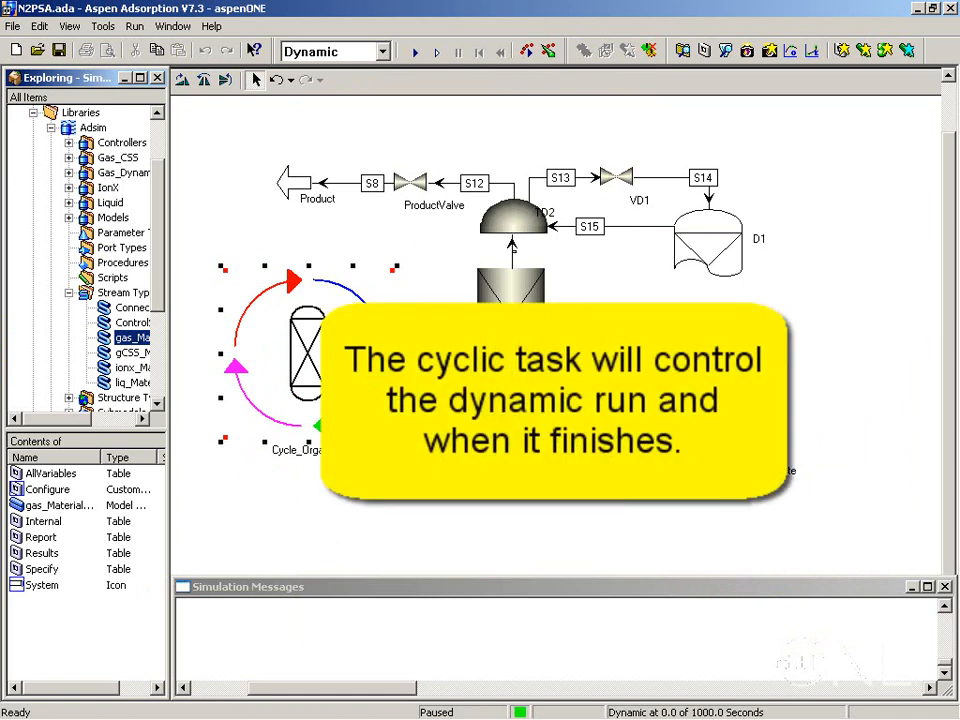
pyautogui.moveTo(283, 478)
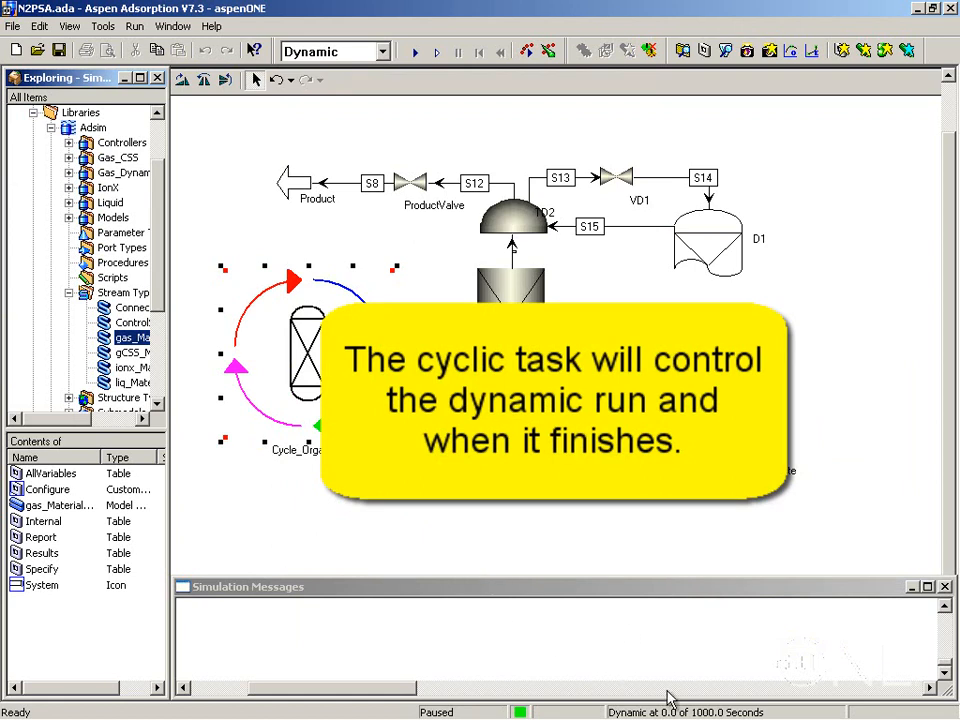
# Step: Switch the Run pause time from 1000 s to Run Indefinitely
pyautogui.click(135, 25)
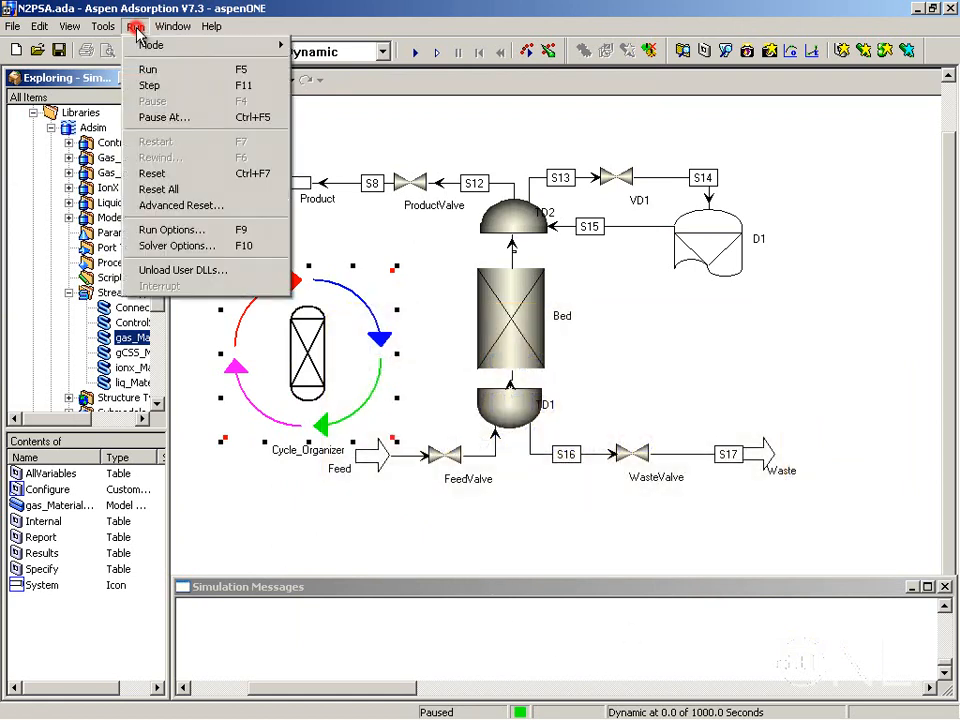
pyautogui.click(161, 117)
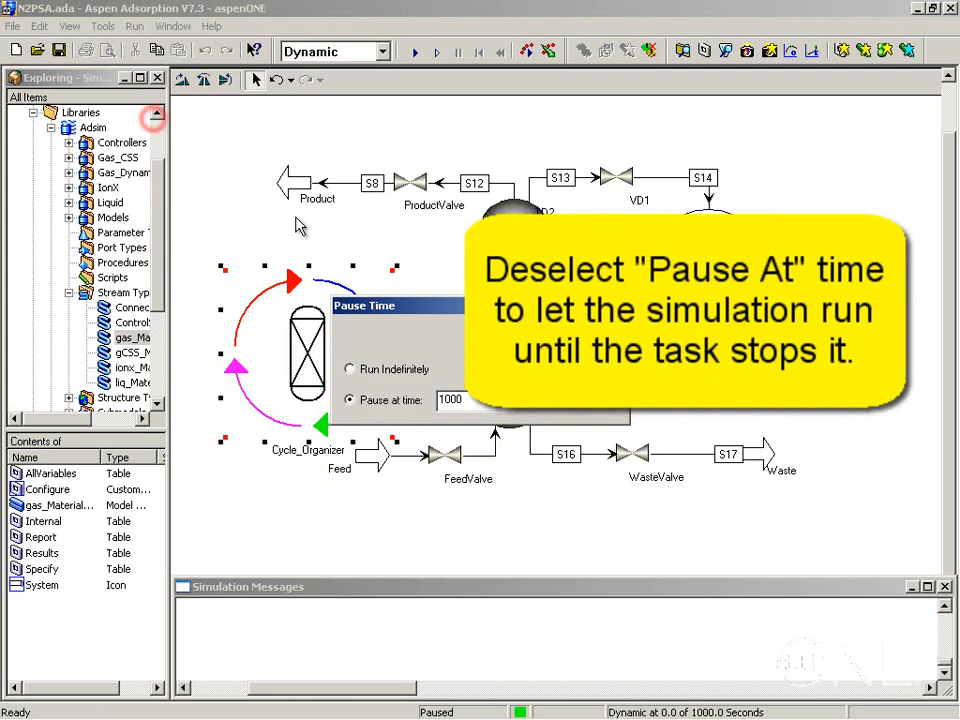
pyautogui.click(349, 369)
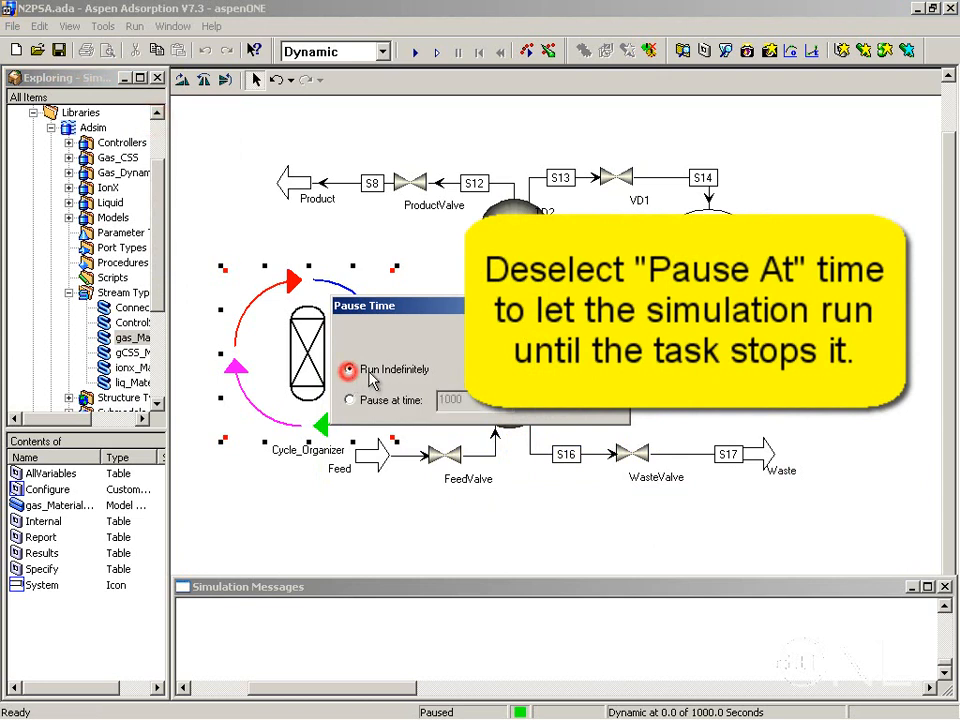
pyautogui.click(348, 369)
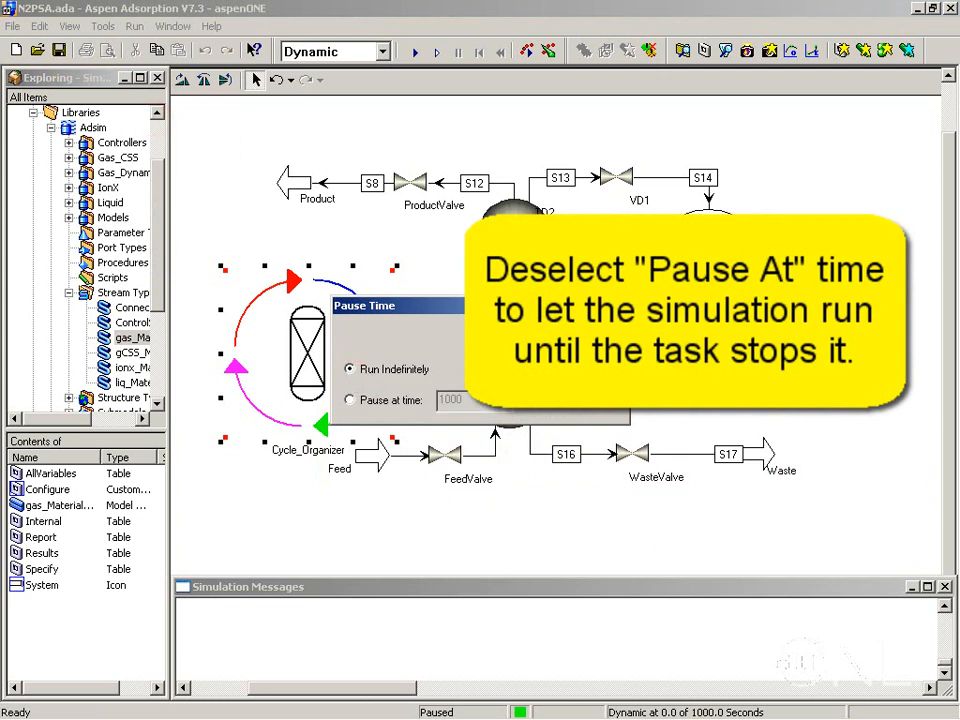